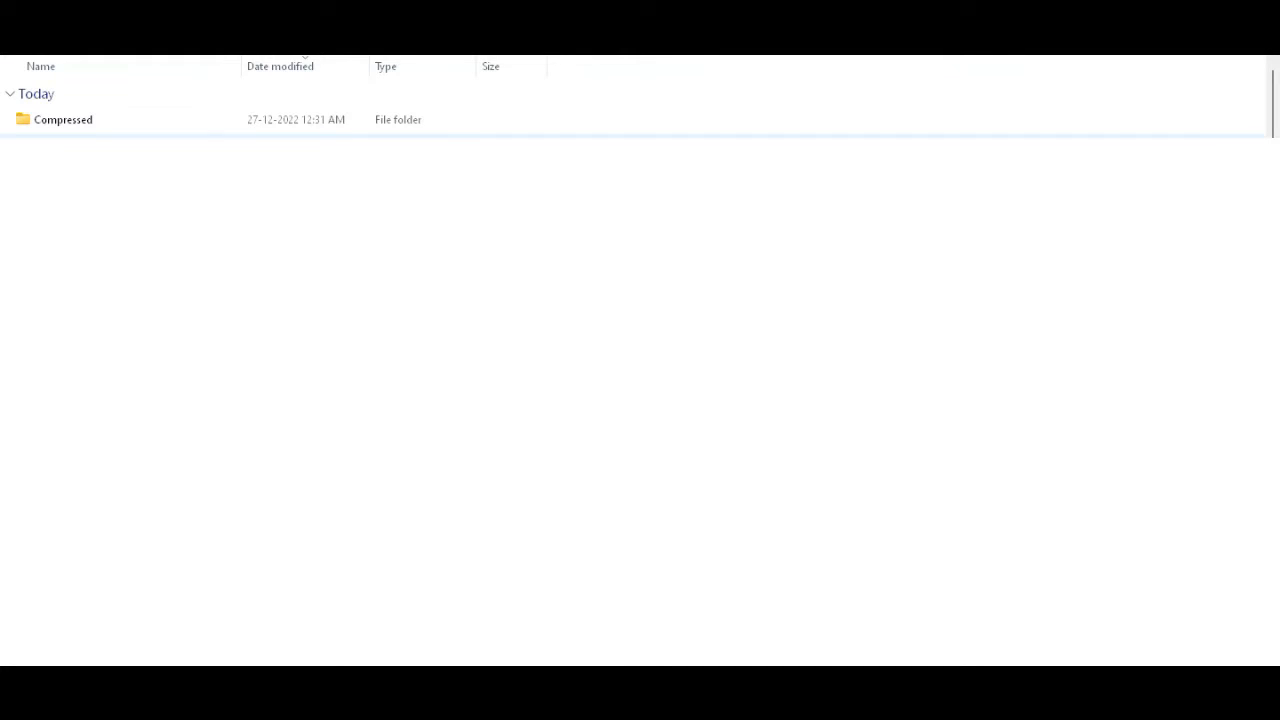
# Select hp-Doctor-V3.1.zip in the Compressed folder and show its context menu.
pyautogui.click(64, 120)
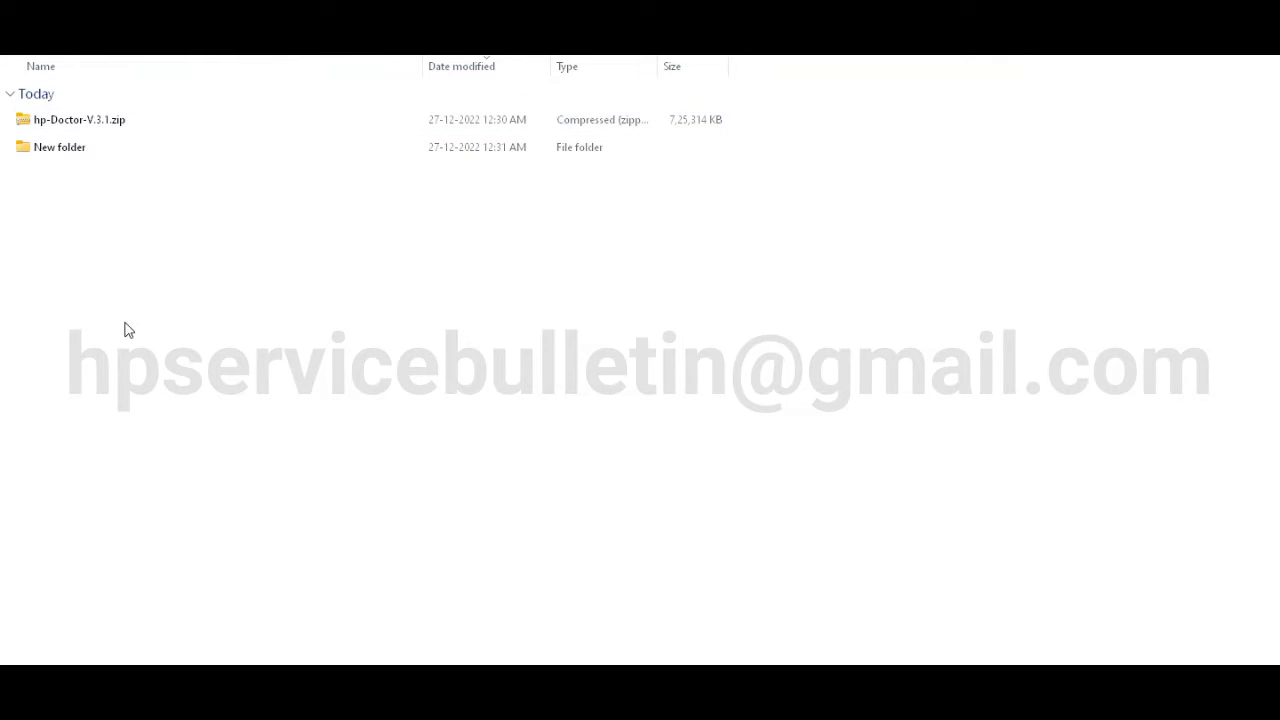
pyautogui.click(80, 120)
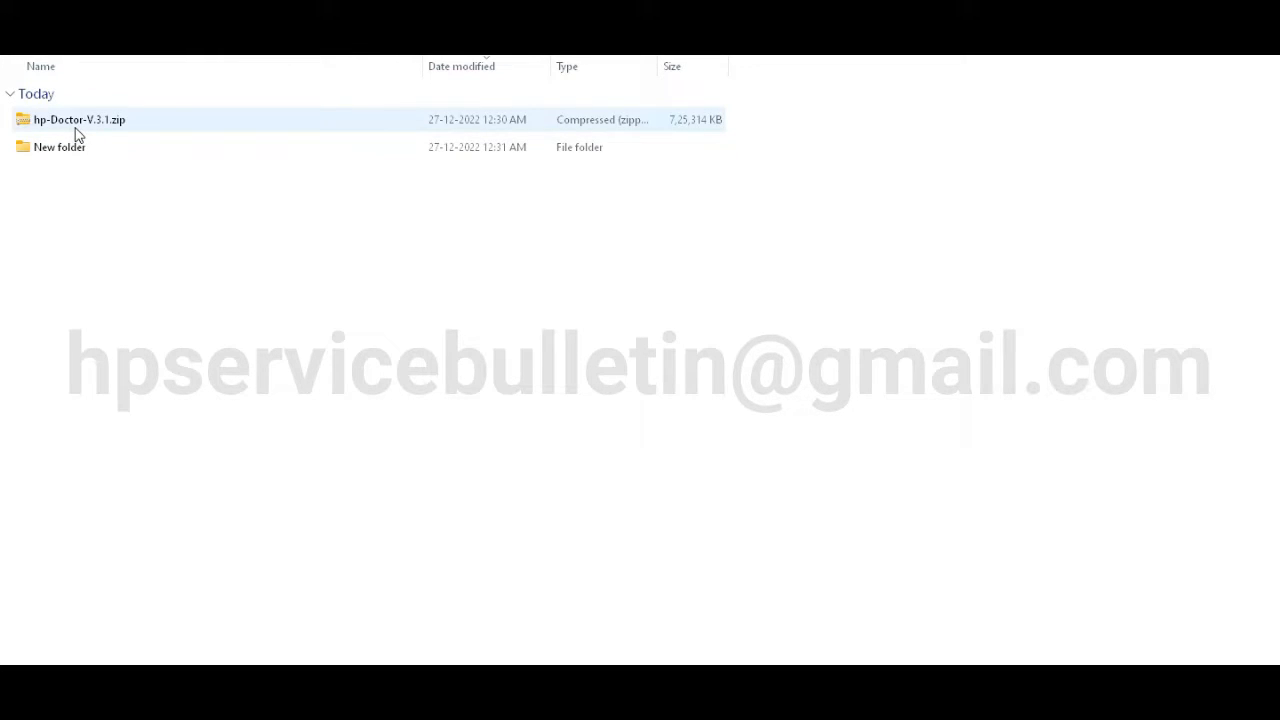
pyautogui.click(80, 120)
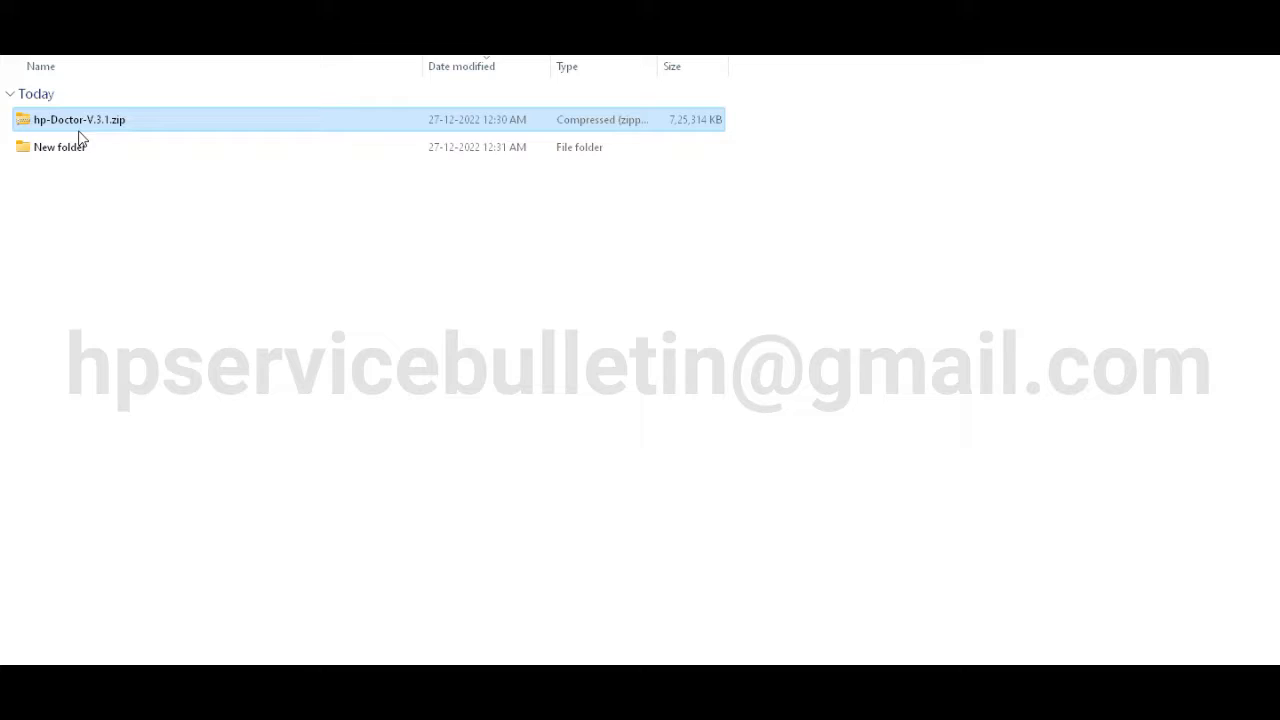
pyautogui.rightClick(80, 120)
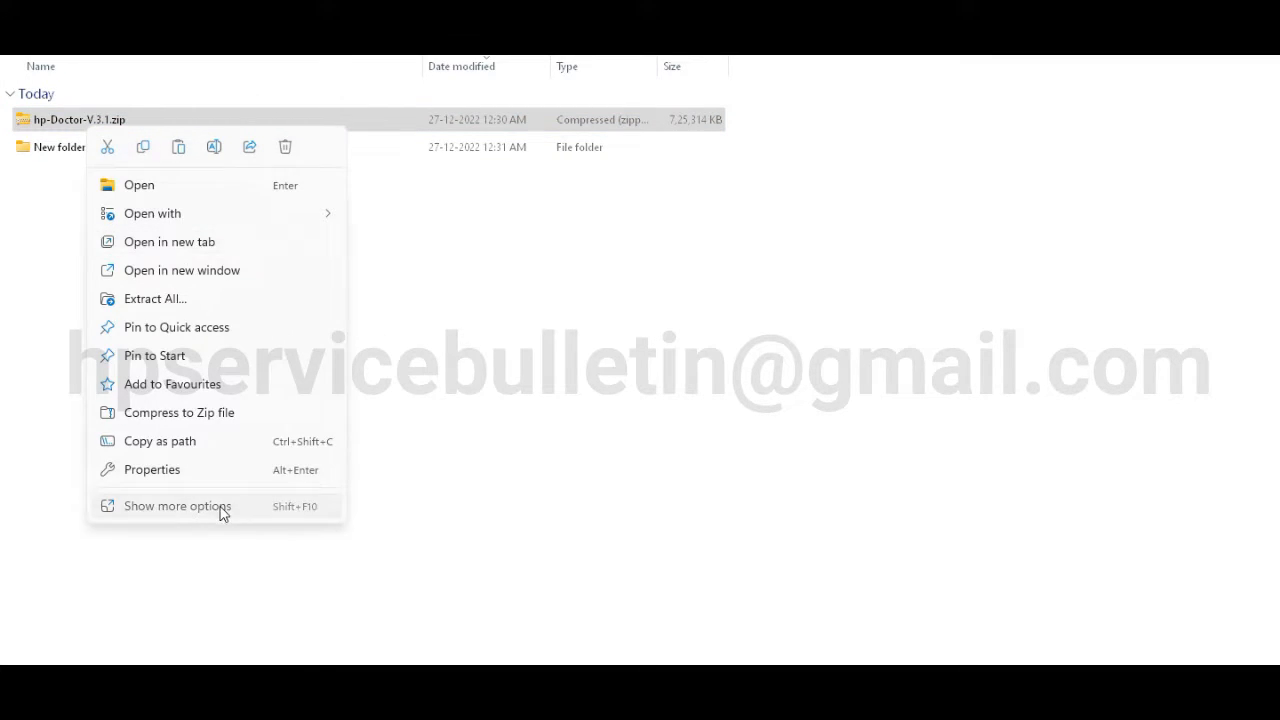
# Extract hp-Doctor-V3.1.zip with WinRAR into its own hp-Doctor-V3.1 folder.
pyautogui.click(156, 298)
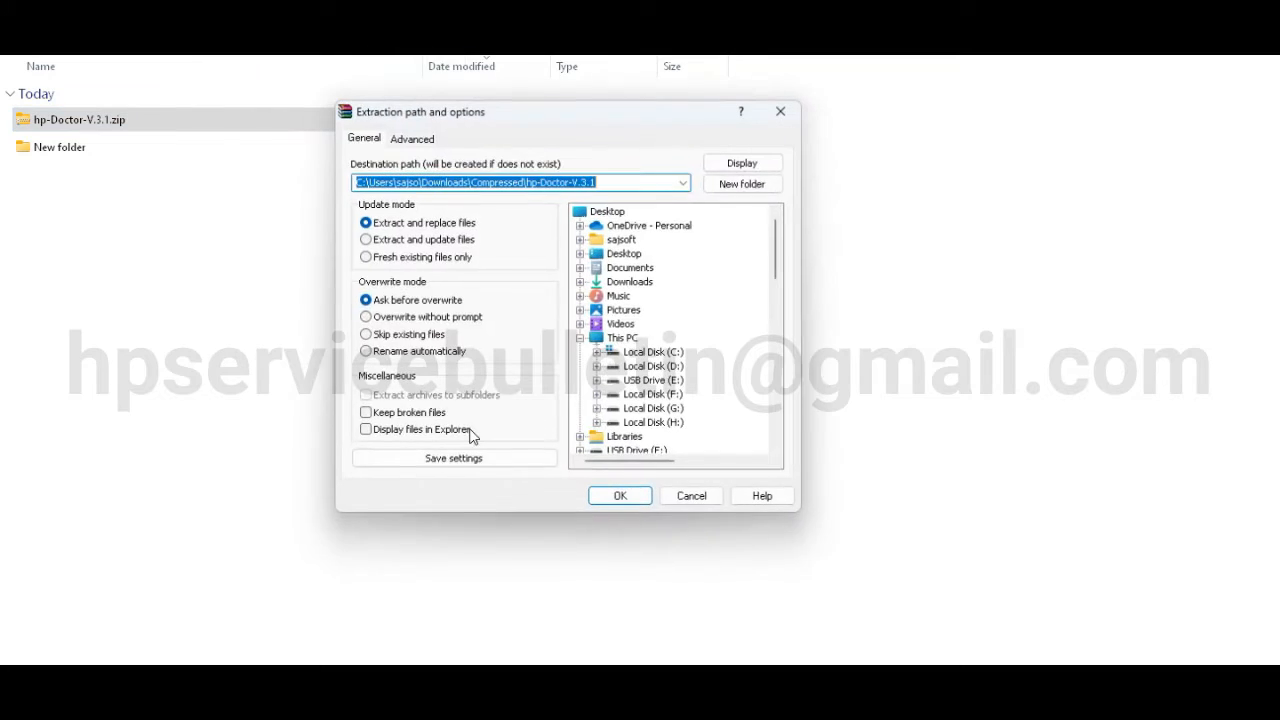
pyautogui.click(620, 496)
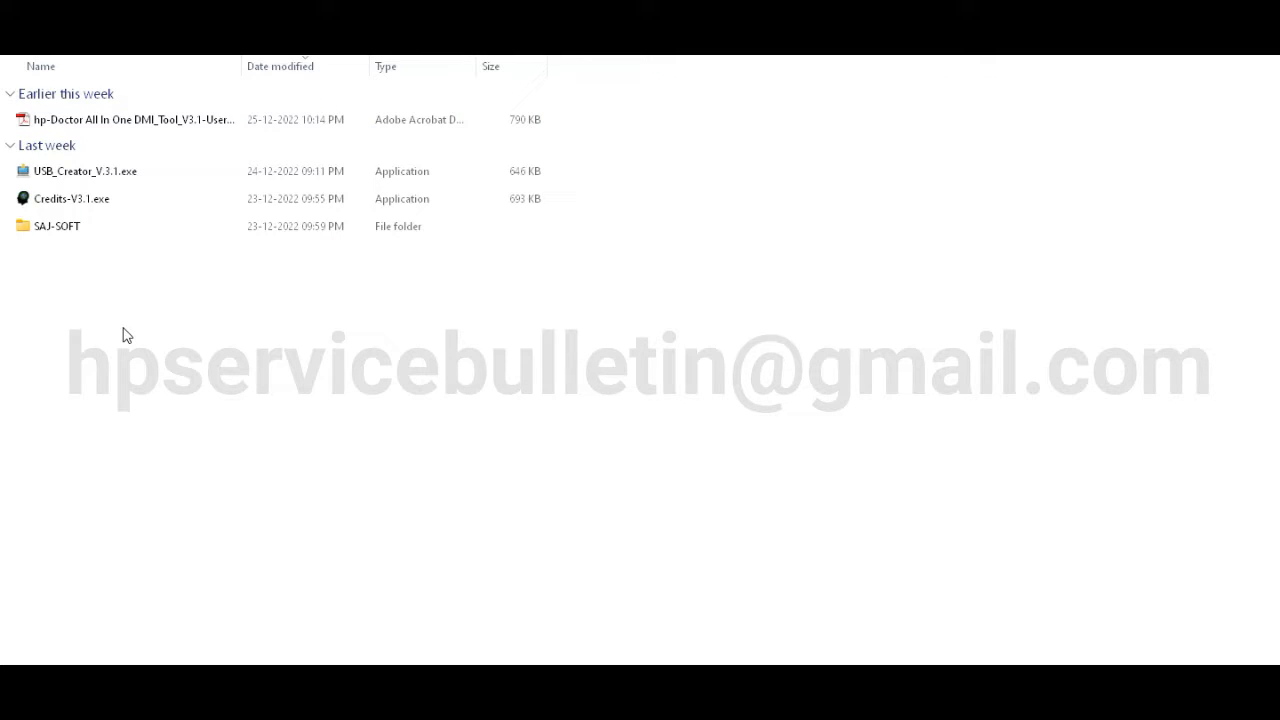
pyautogui.moveTo(72, 240)
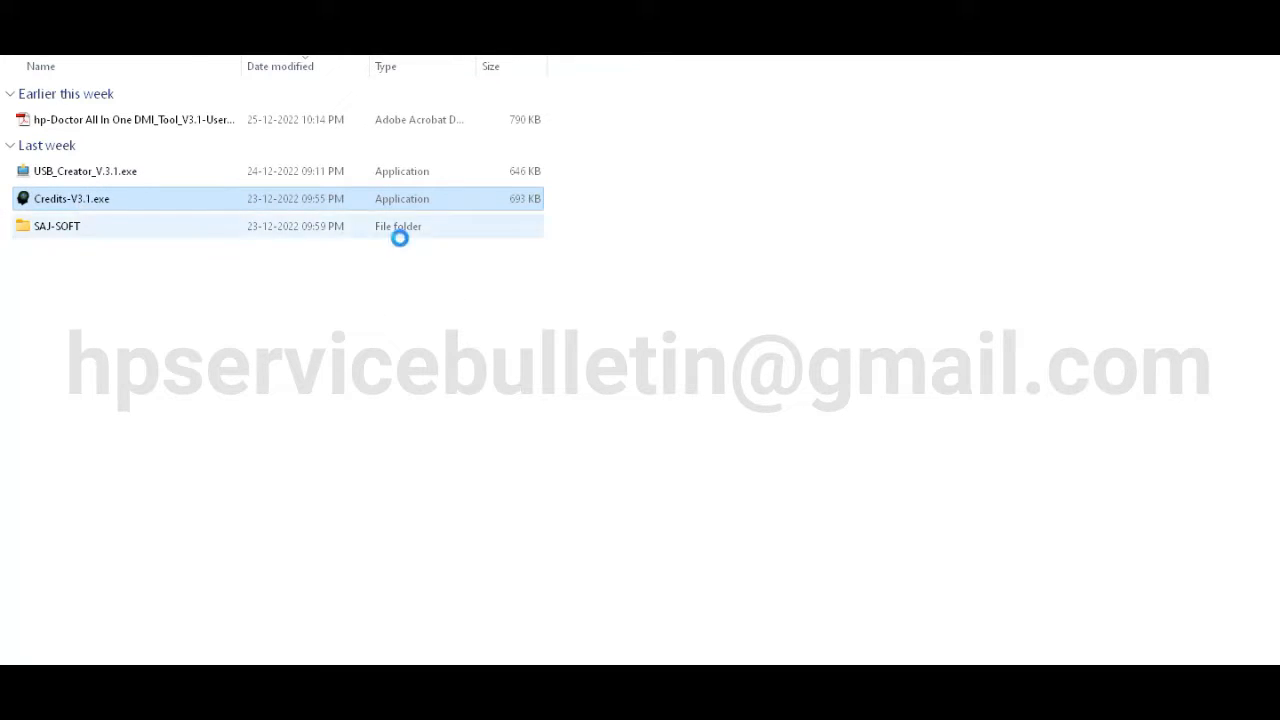
pyautogui.doubleClick(72, 198)
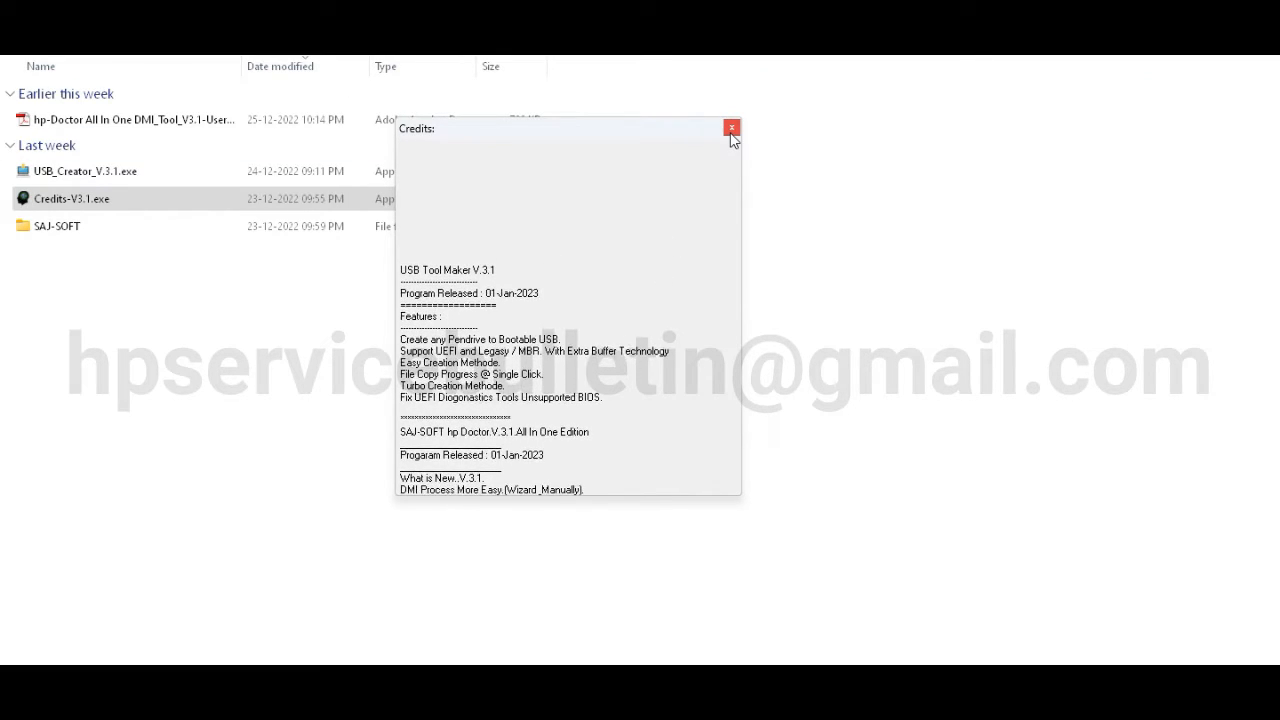
pyautogui.click(732, 128)
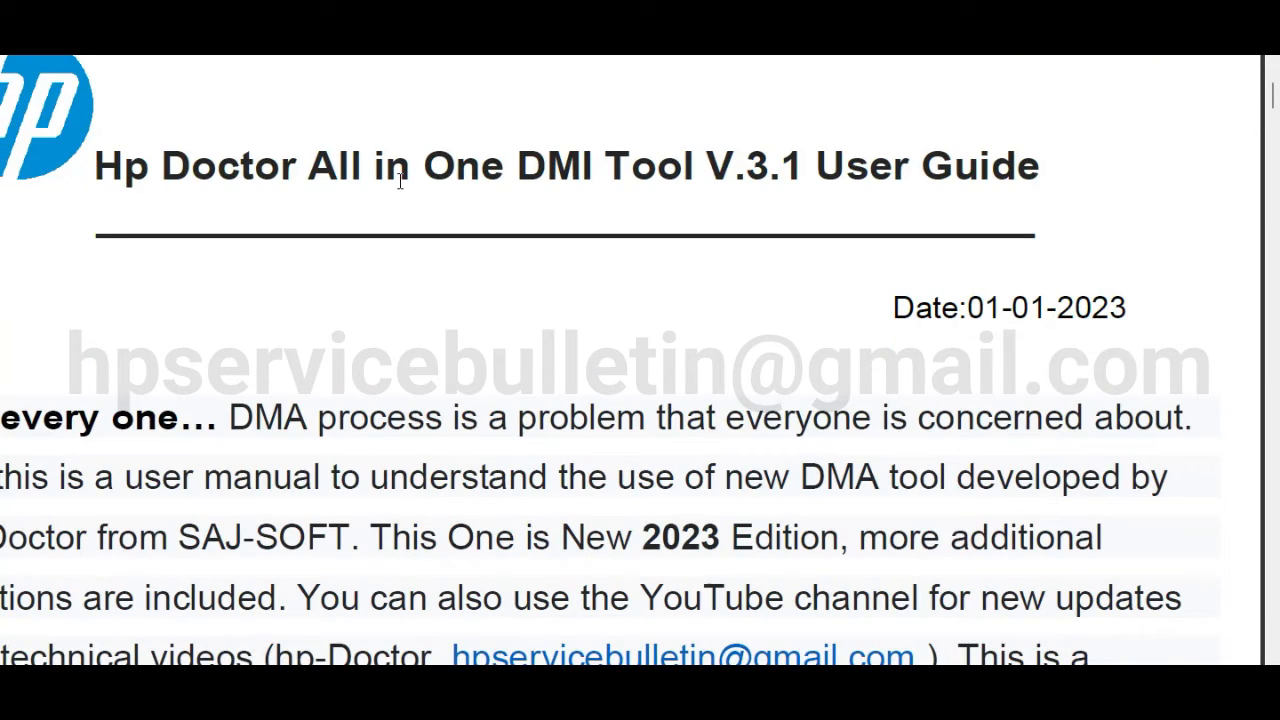
pyautogui.moveTo(610, 164)
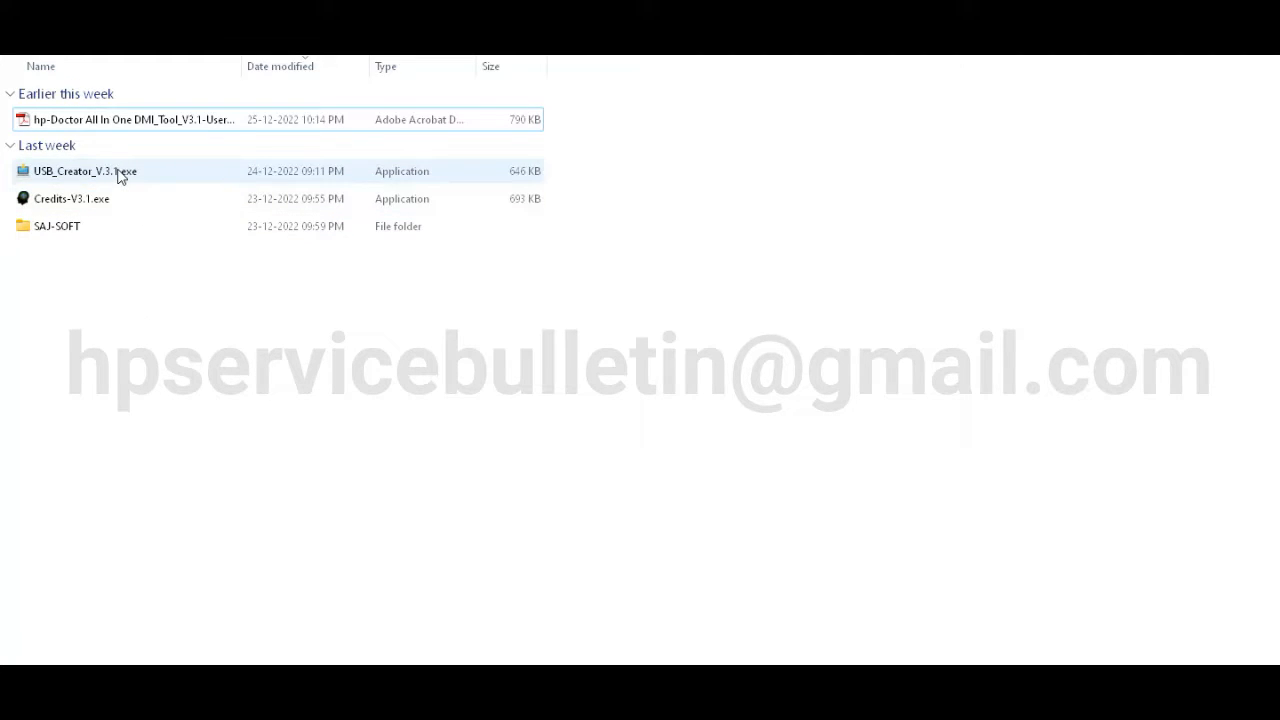
# Run USB_Creator_V.3.1.exe as administrator and choose Create USB.
pyautogui.rightClick(84, 172)
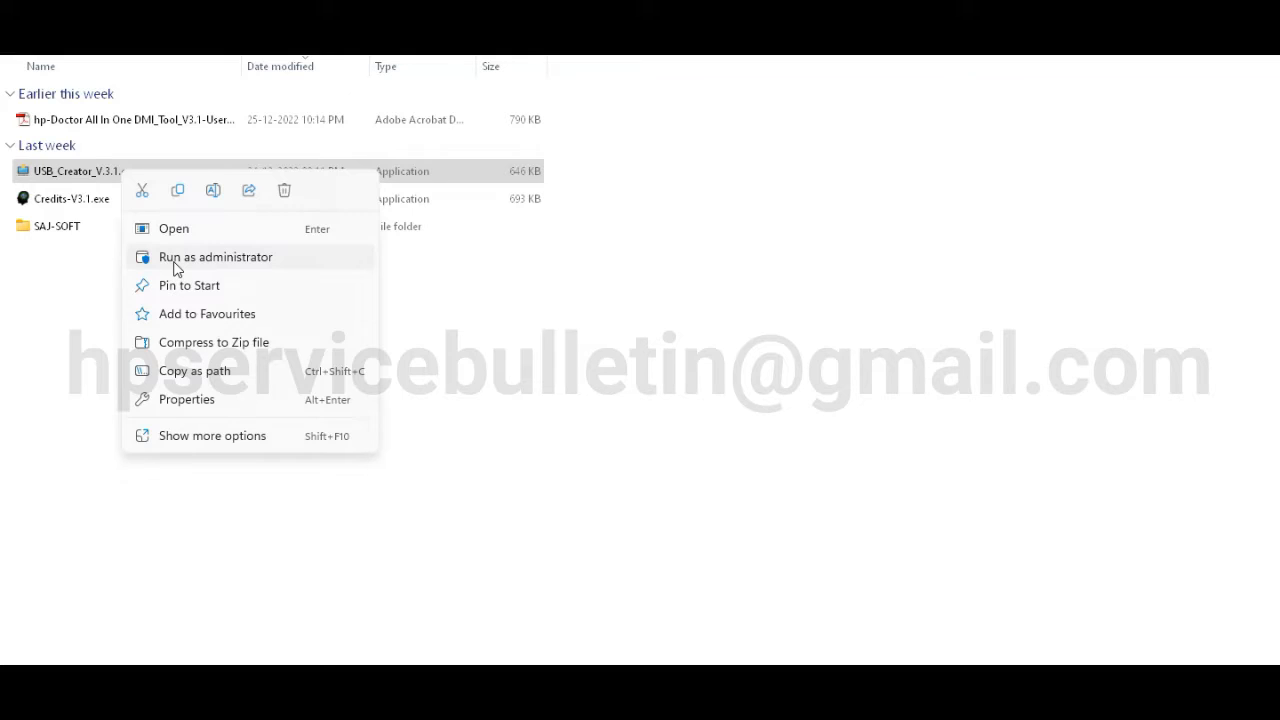
pyautogui.click(216, 256)
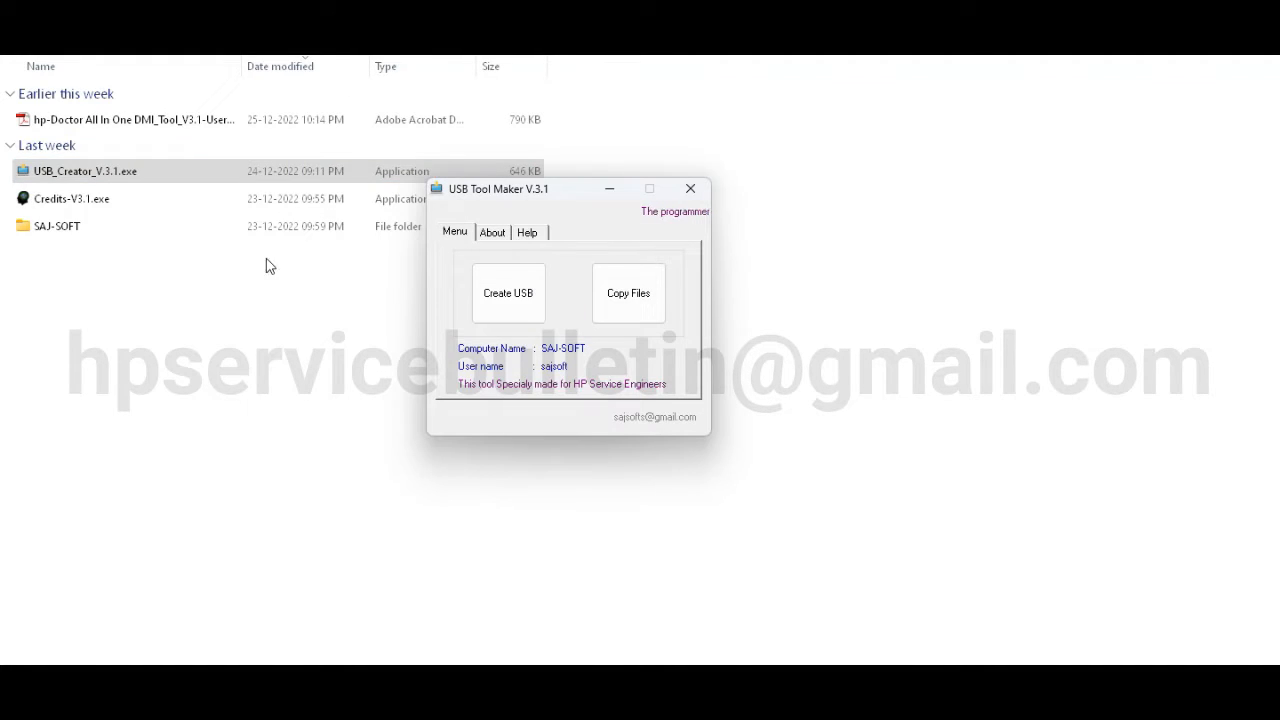
pyautogui.moveTo(498, 188); pyautogui.dragTo(544, 252)
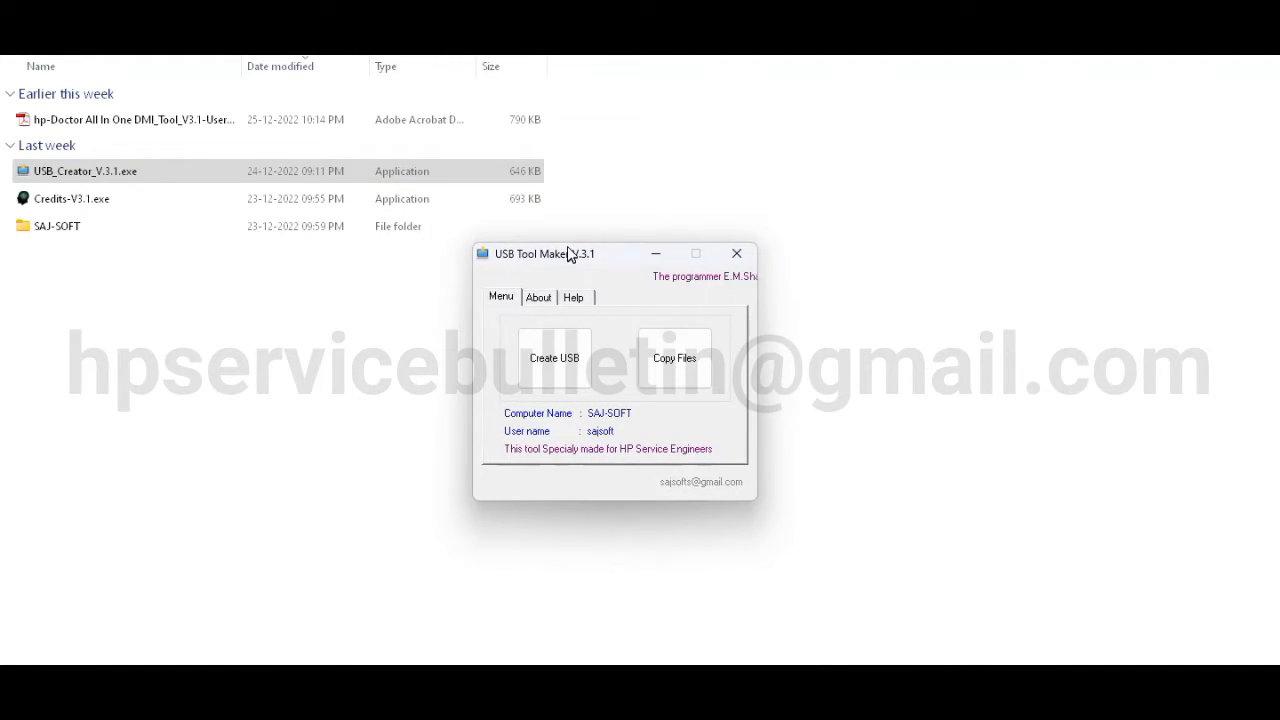
pyautogui.moveTo(570, 252); pyautogui.dragTo(560, 240)
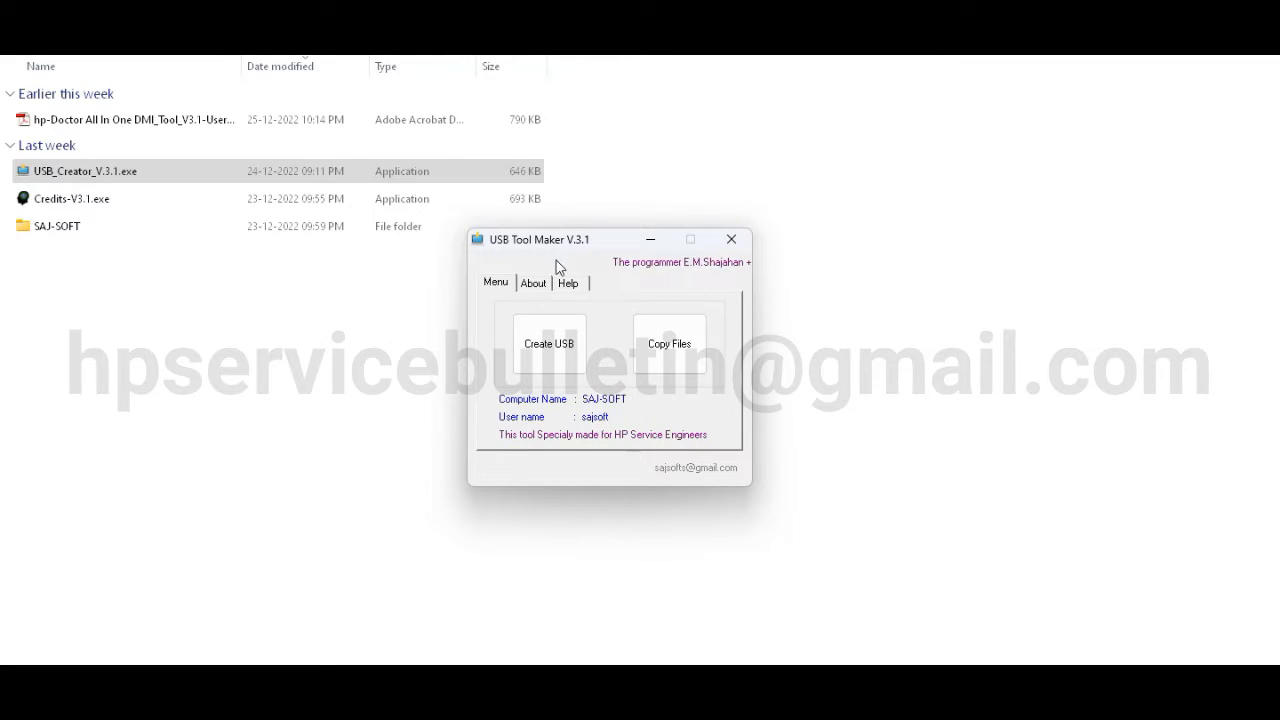
pyautogui.click(548, 344)
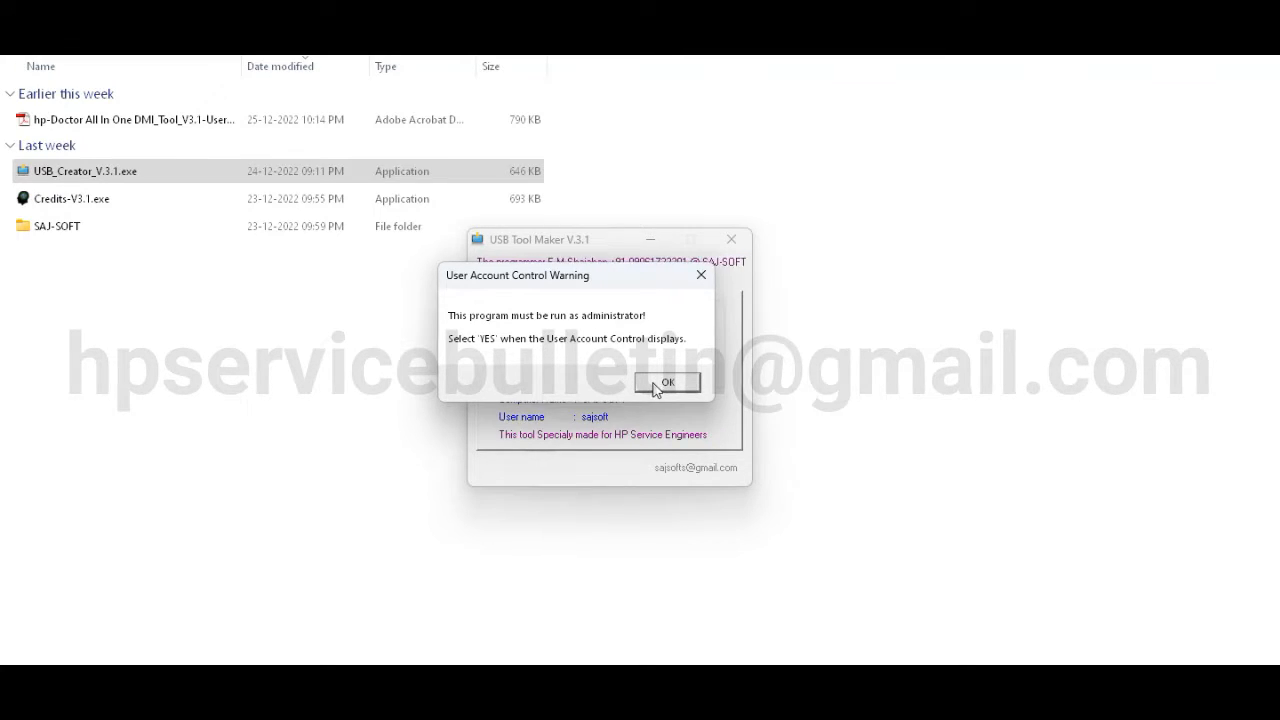
pyautogui.moveTo(716, 386)
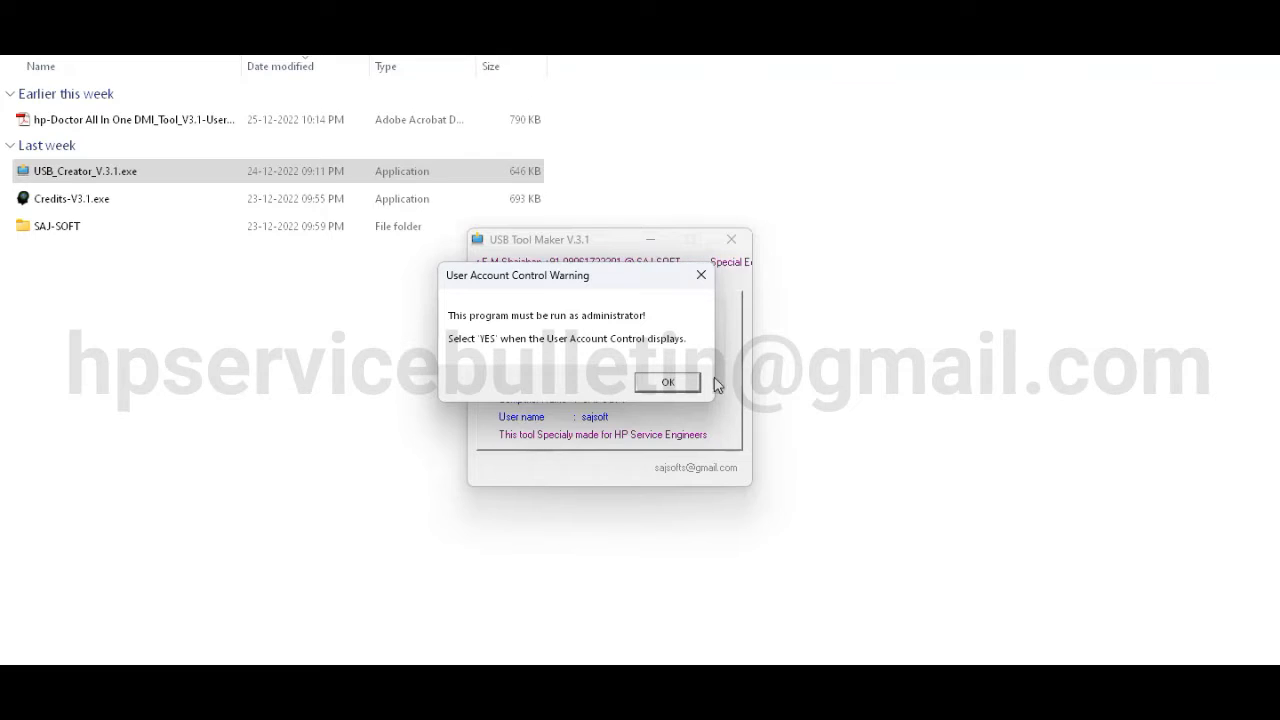
# Choose the SanDisk Cruzer Blade as drive ID 2 and confirm erasing and formatting it.
pyautogui.click(668, 382)
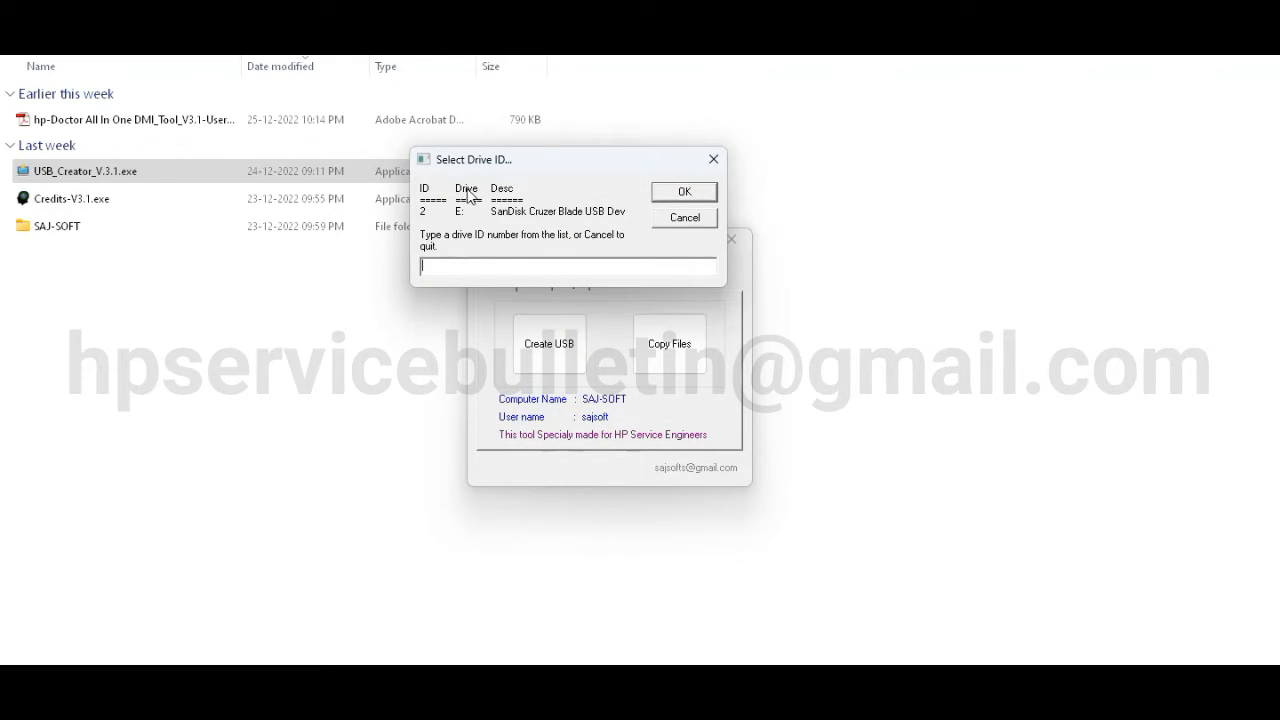
pyautogui.moveTo(564, 224)
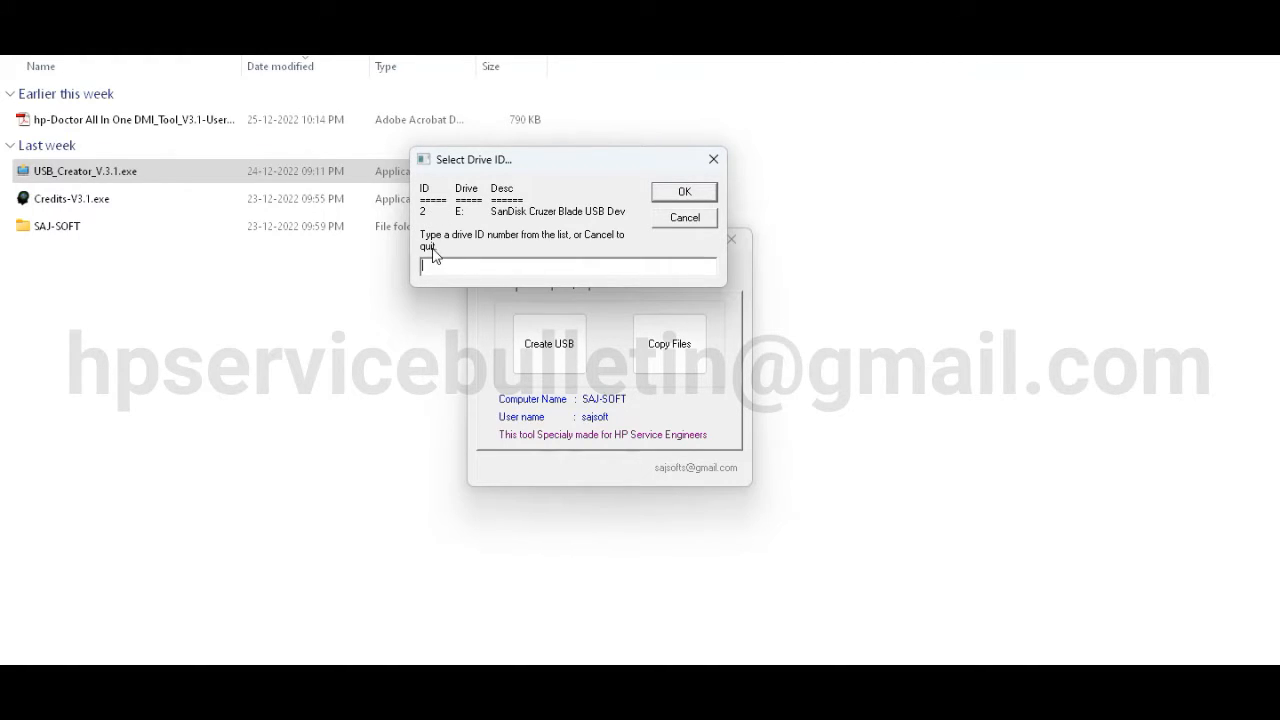
pyautogui.write('2')
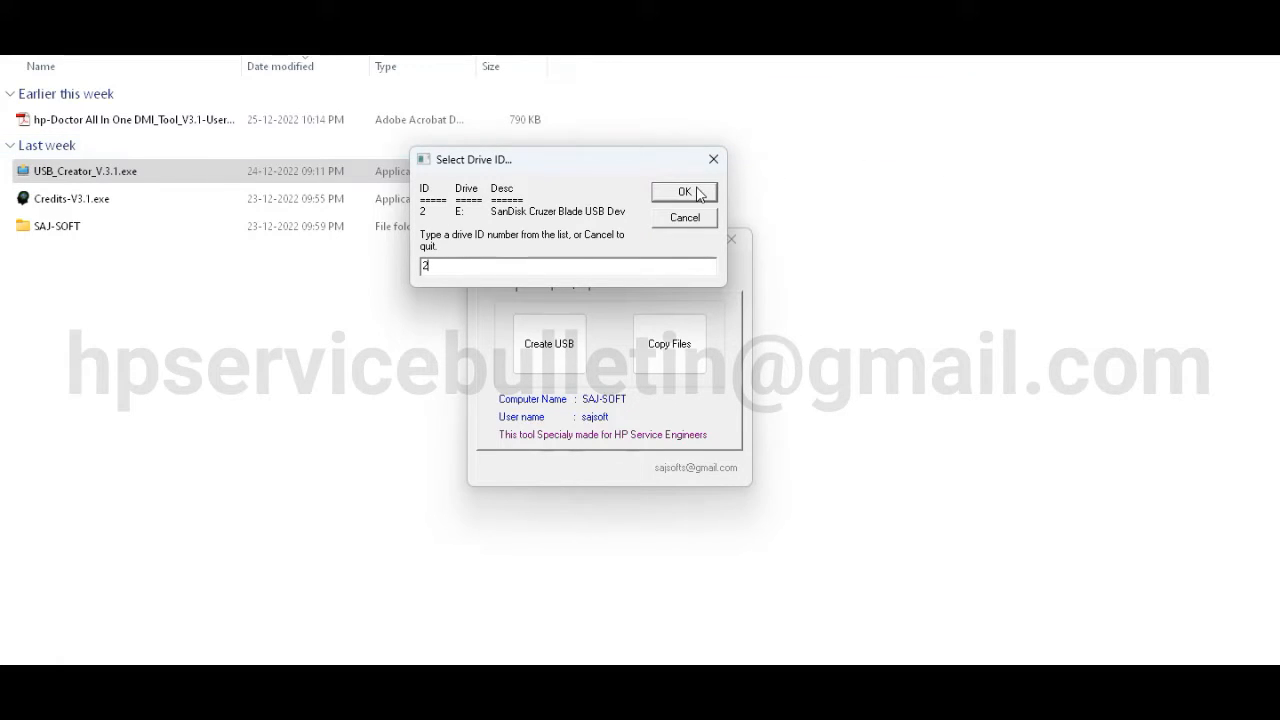
pyautogui.click(684, 192)
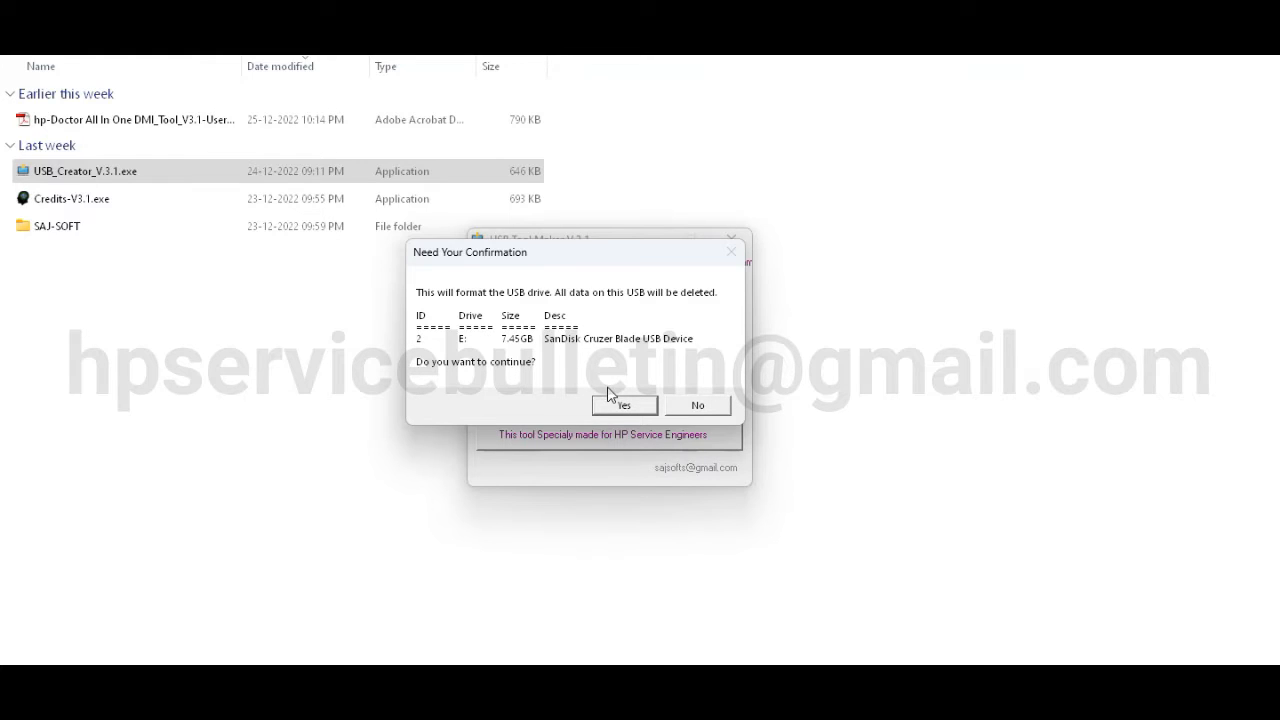
pyautogui.click(624, 404)
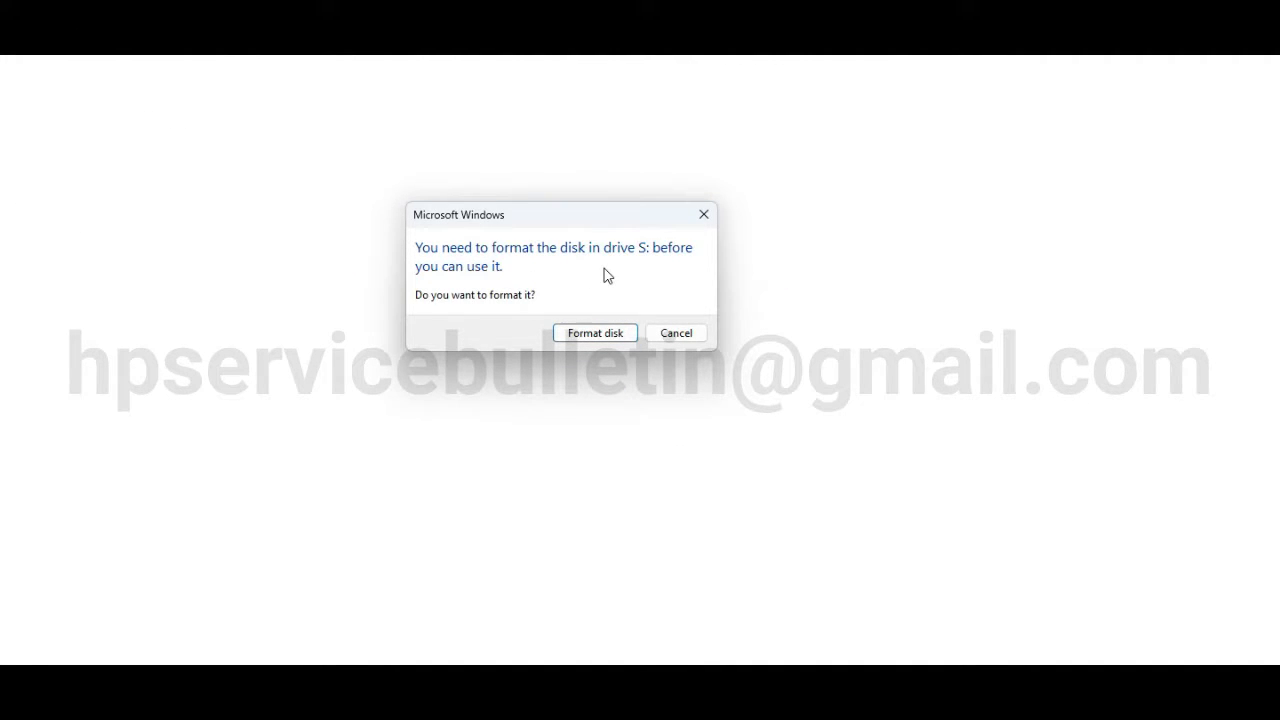
pyautogui.moveTo(478, 266)
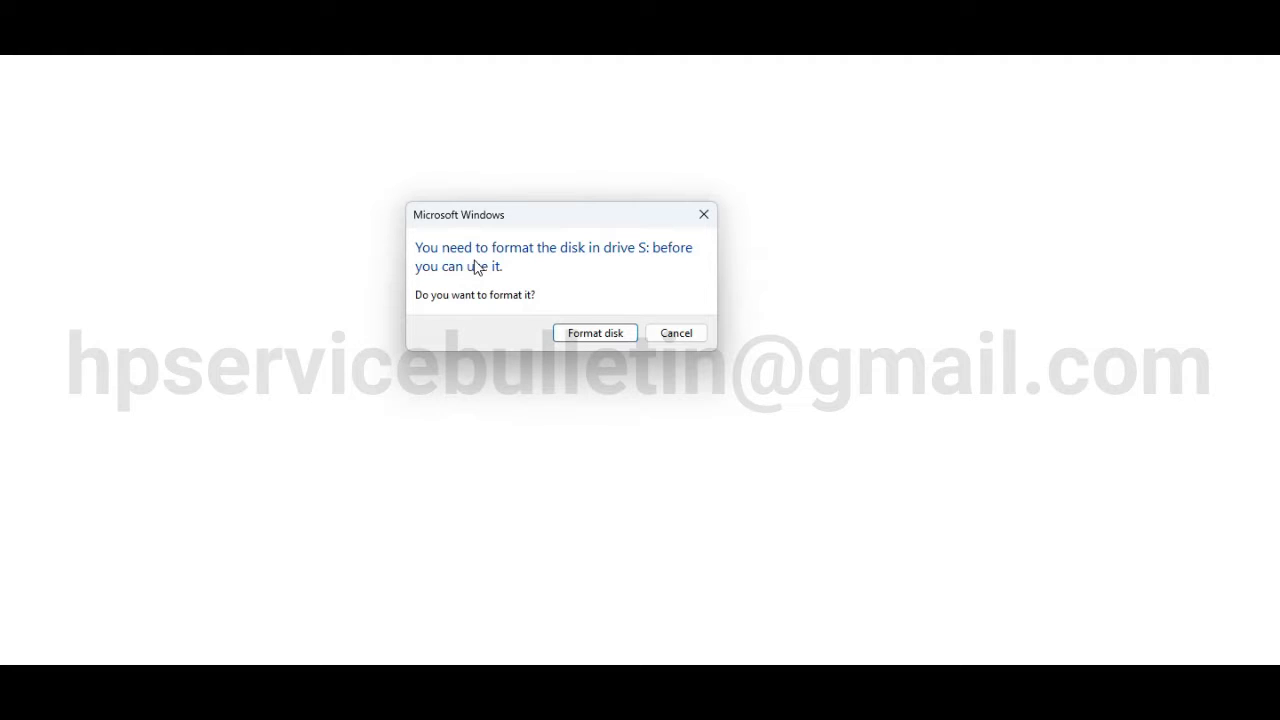
pyautogui.moveTo(496, 262)
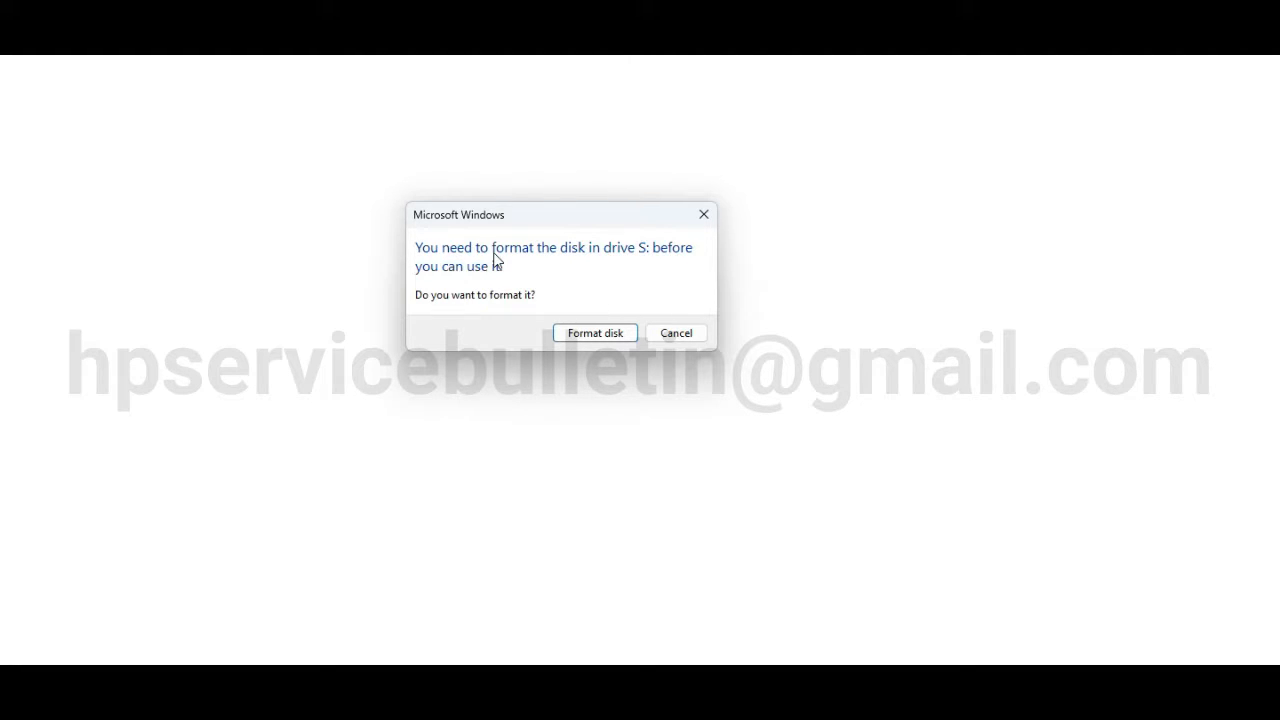
pyautogui.moveTo(510, 248)
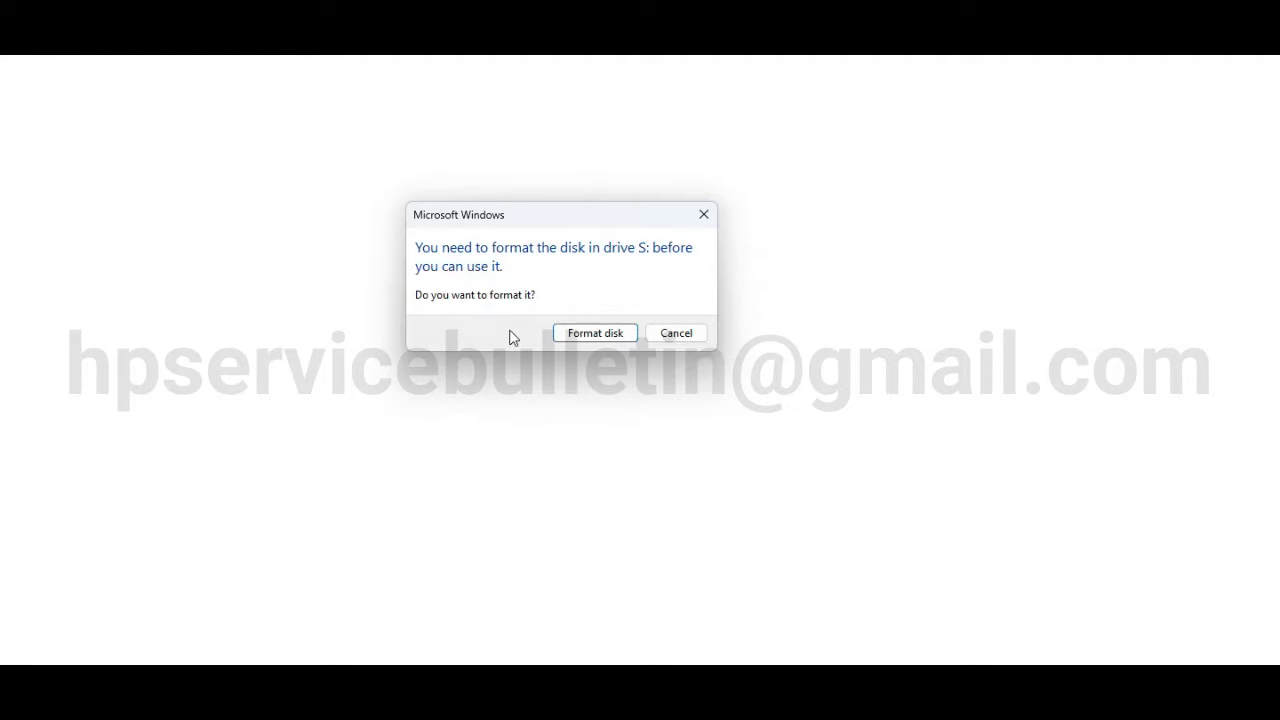
pyautogui.moveTo(484, 328)
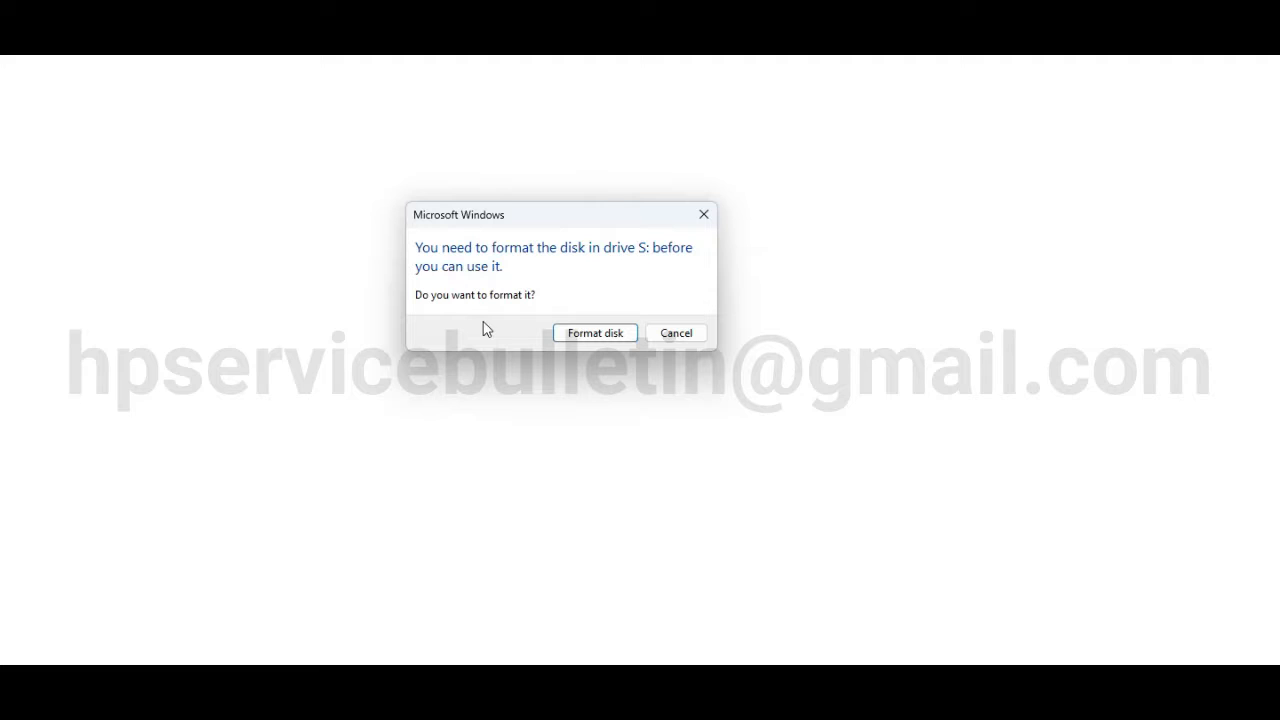
pyautogui.moveTo(642, 296)
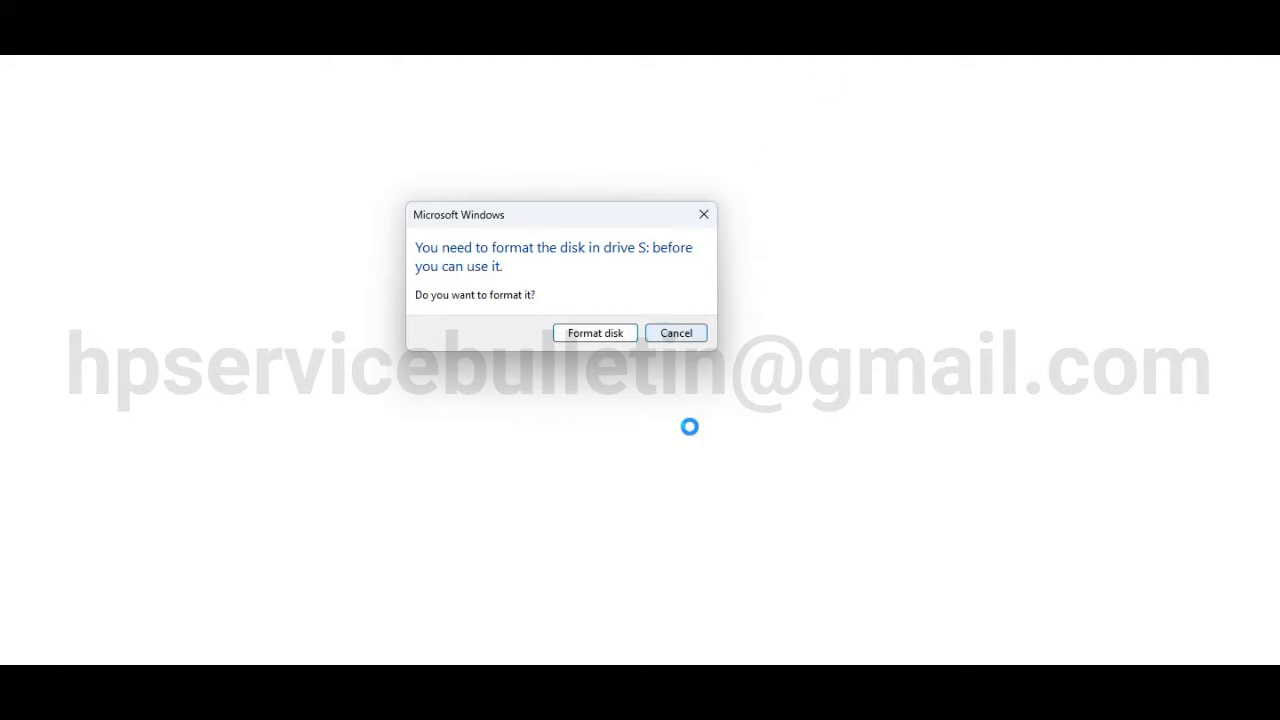
# Cancel the Windows format prompt for S:, dismiss the location and diskpart errors, and close the tool.
pyautogui.click(676, 332)
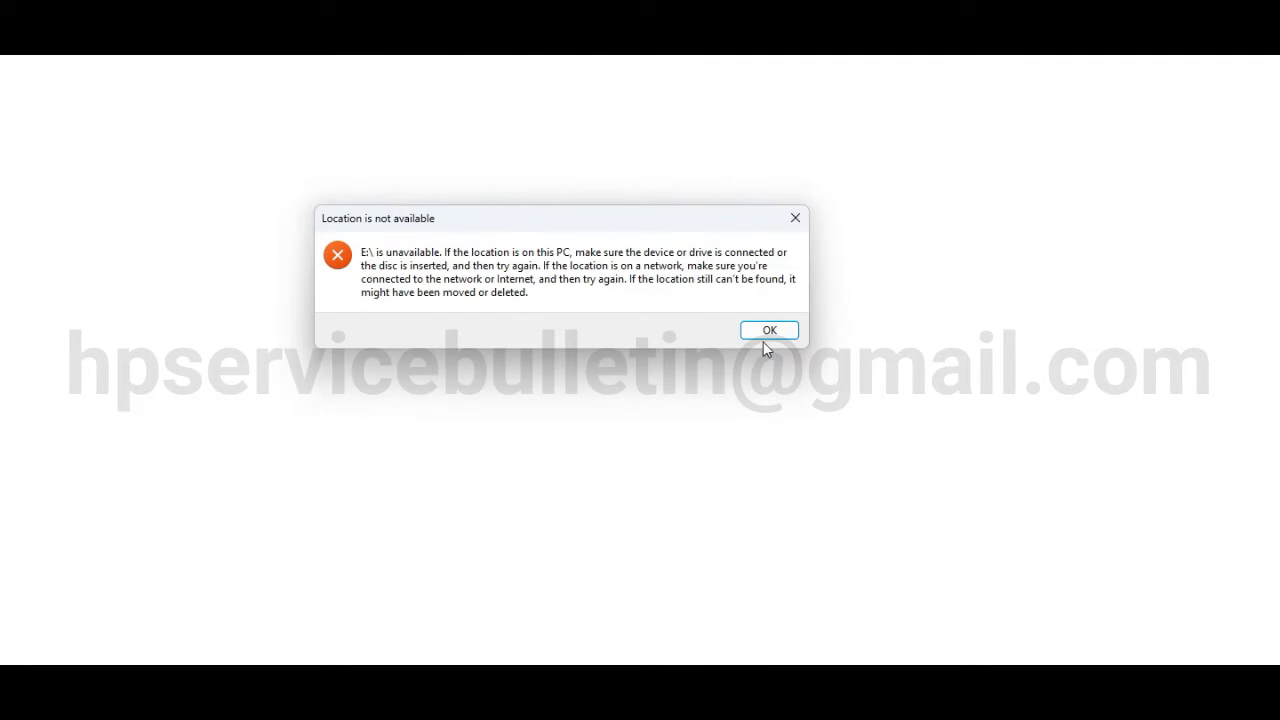
pyautogui.click(768, 330)
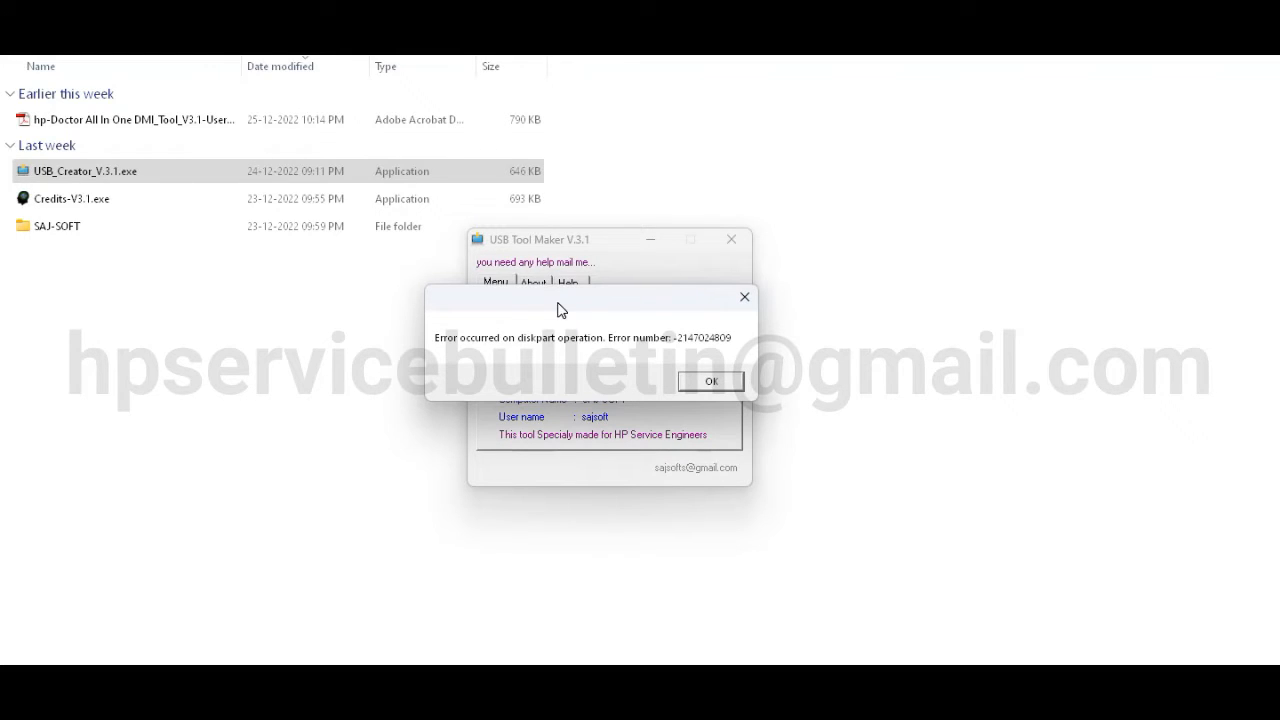
pyautogui.click(710, 380)
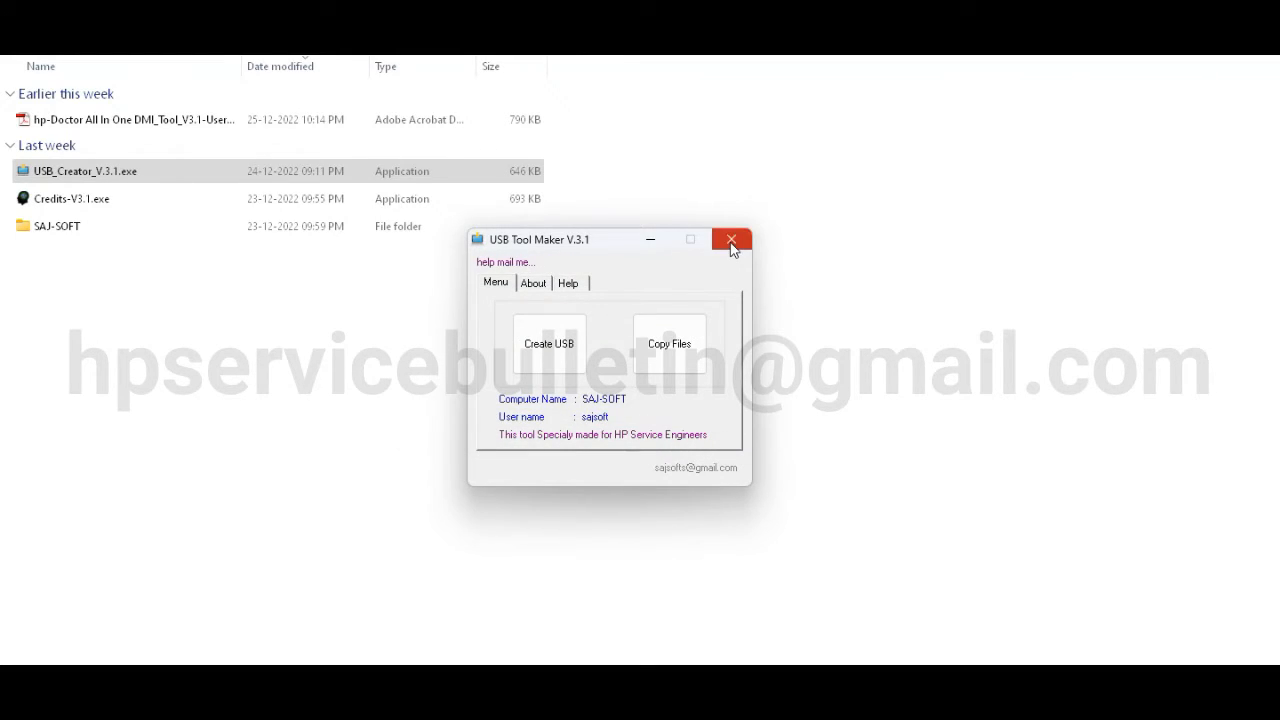
pyautogui.click(548, 344)
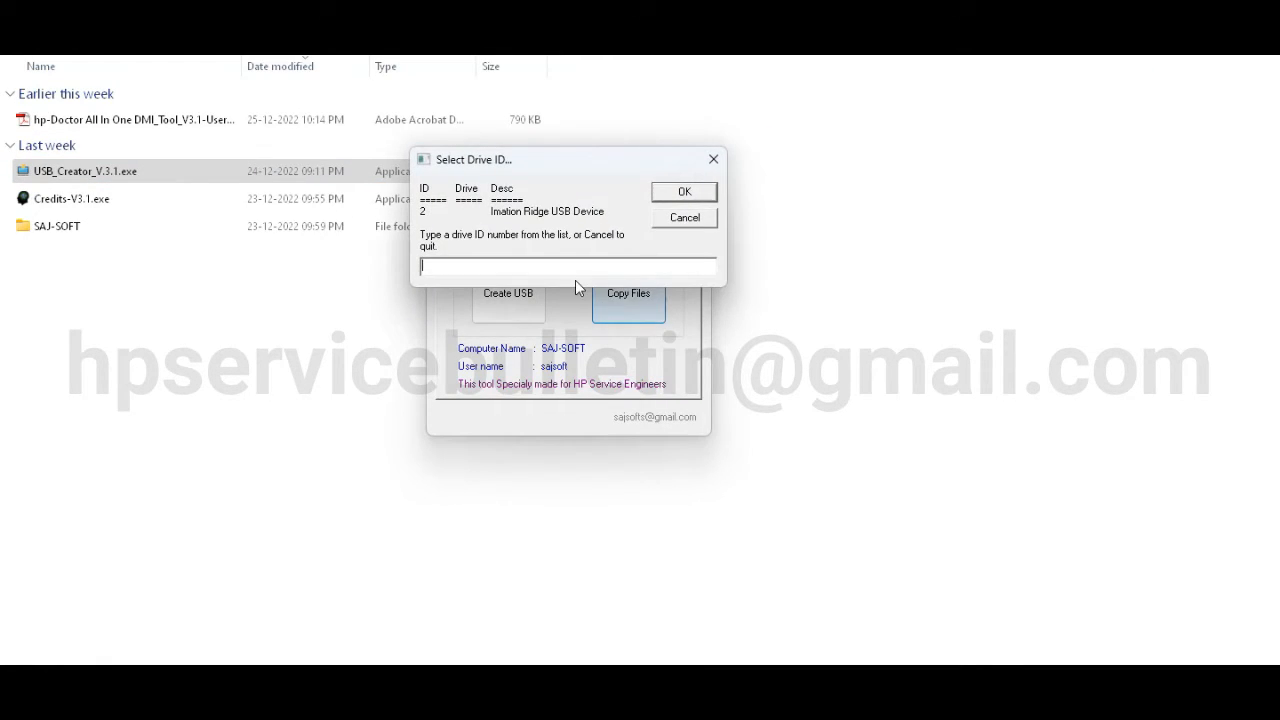
# Choose the Imation Ridge USB Device as drive ID 2 and confirm formatting it.
pyautogui.write('2')
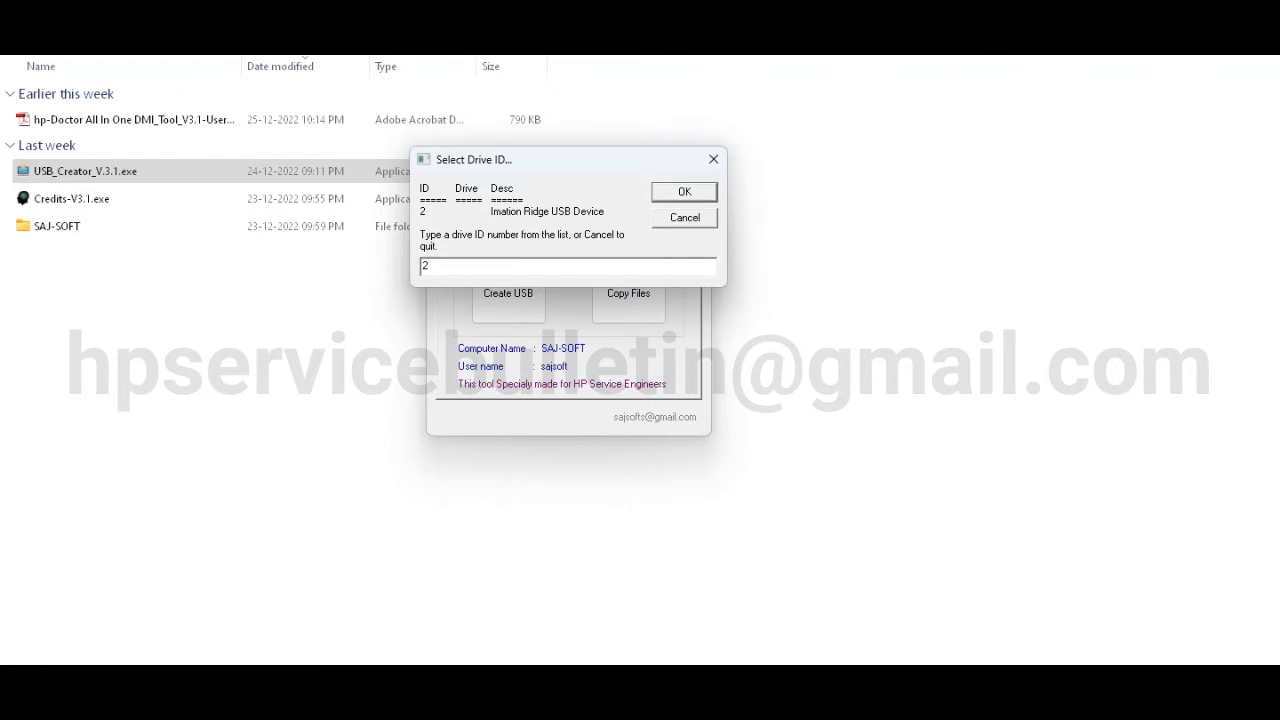
pyautogui.click(684, 192)
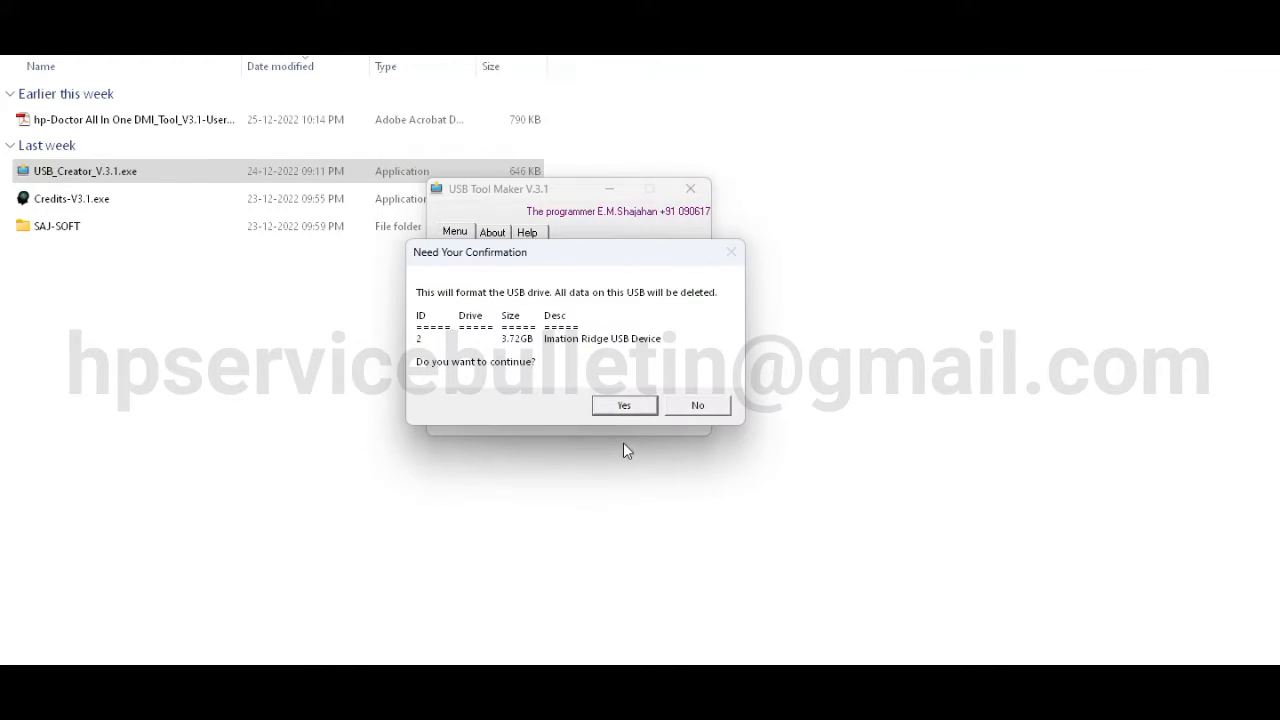
pyautogui.click(624, 404)
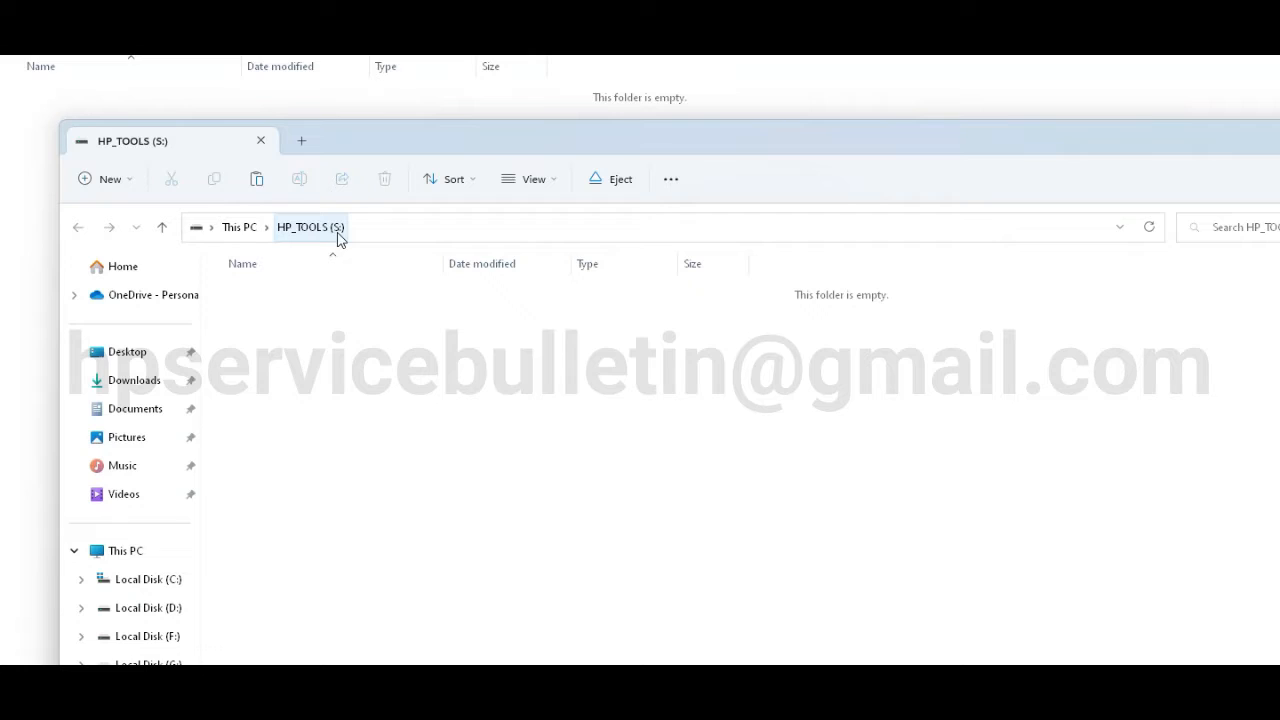
pyautogui.moveTo(292, 244)
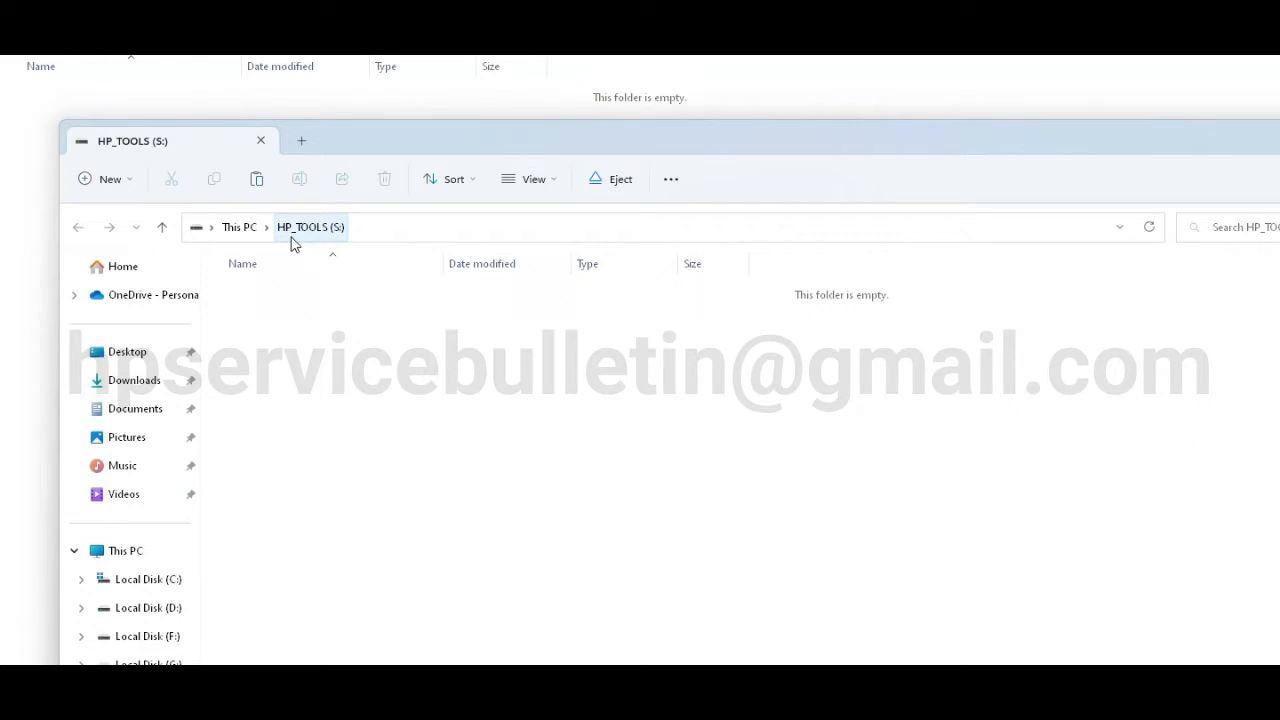
pyautogui.moveTo(322, 240)
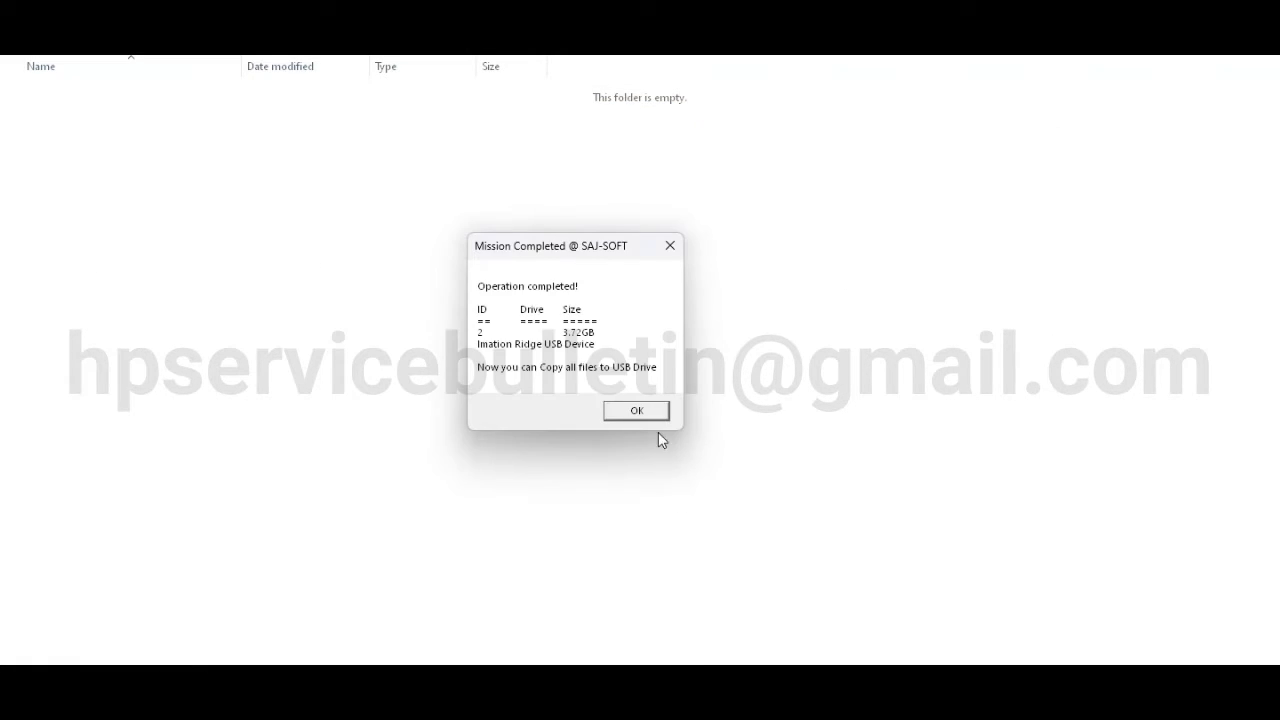
# Dismiss the Mission Completed notice and position the tool's main menu window.
pyautogui.click(636, 410)
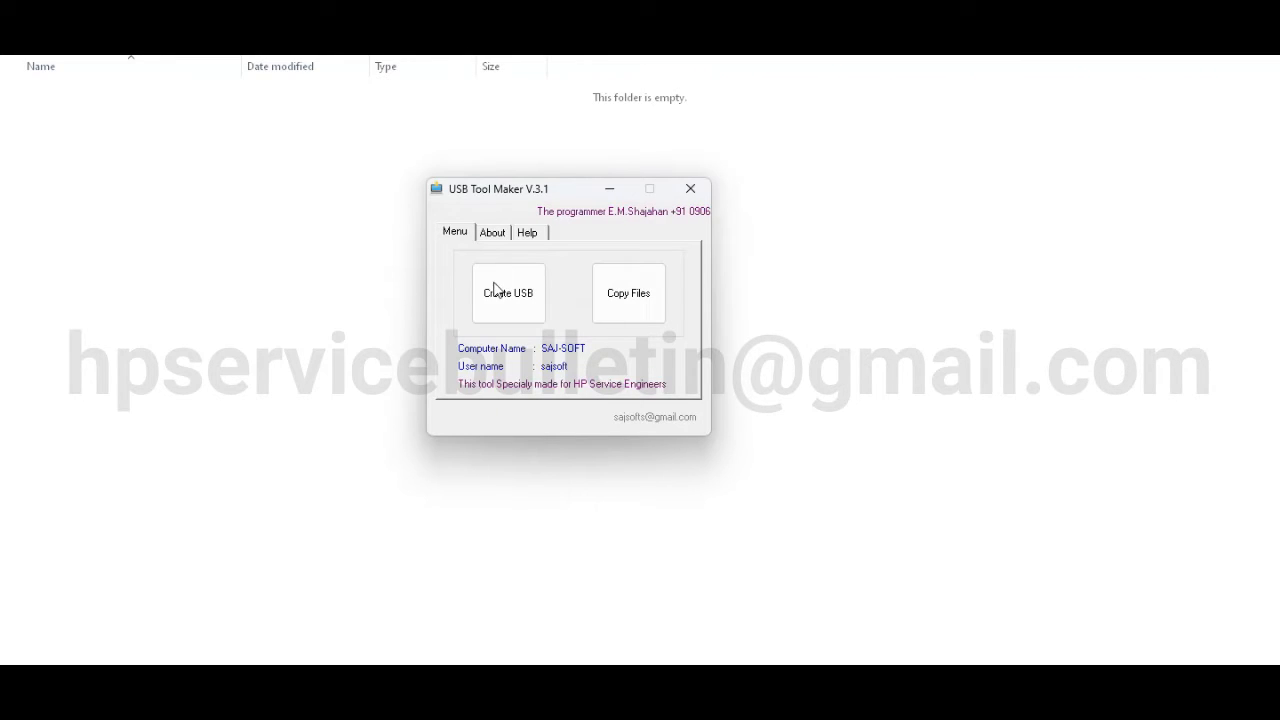
pyautogui.moveTo(498, 188); pyautogui.dragTo(536, 188)
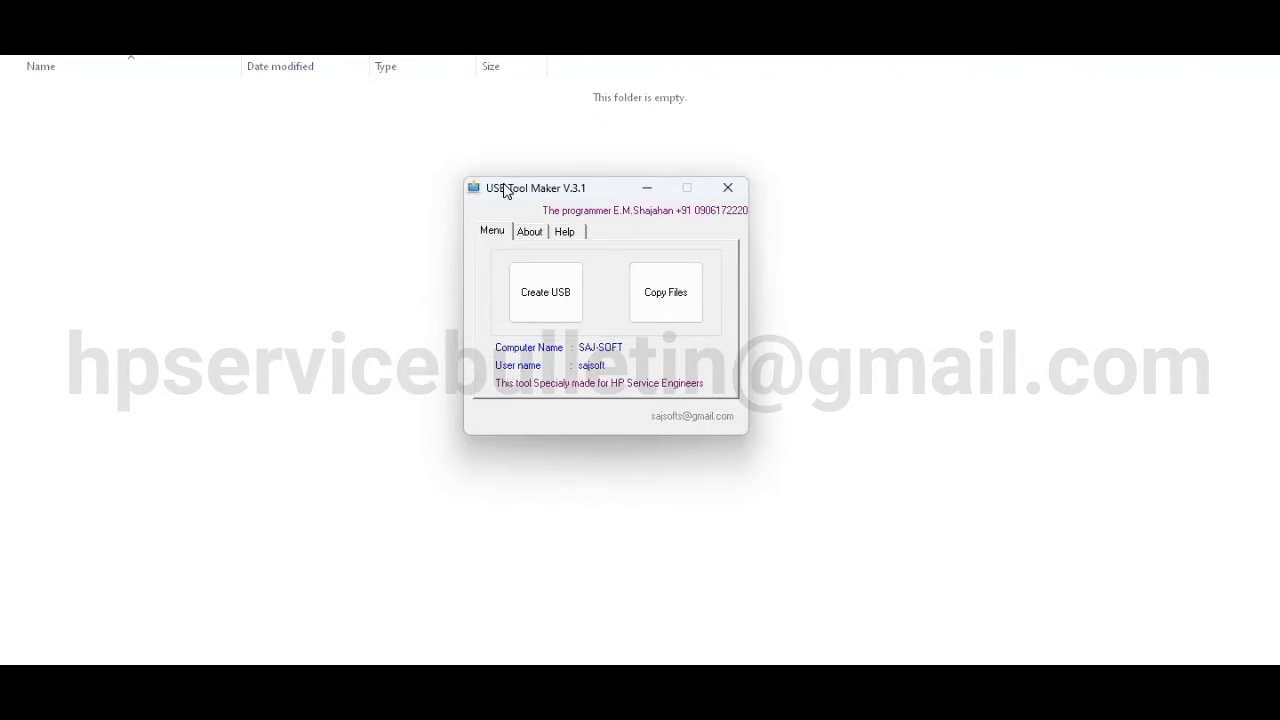
pyautogui.moveTo(536, 188); pyautogui.dragTo(478, 192)
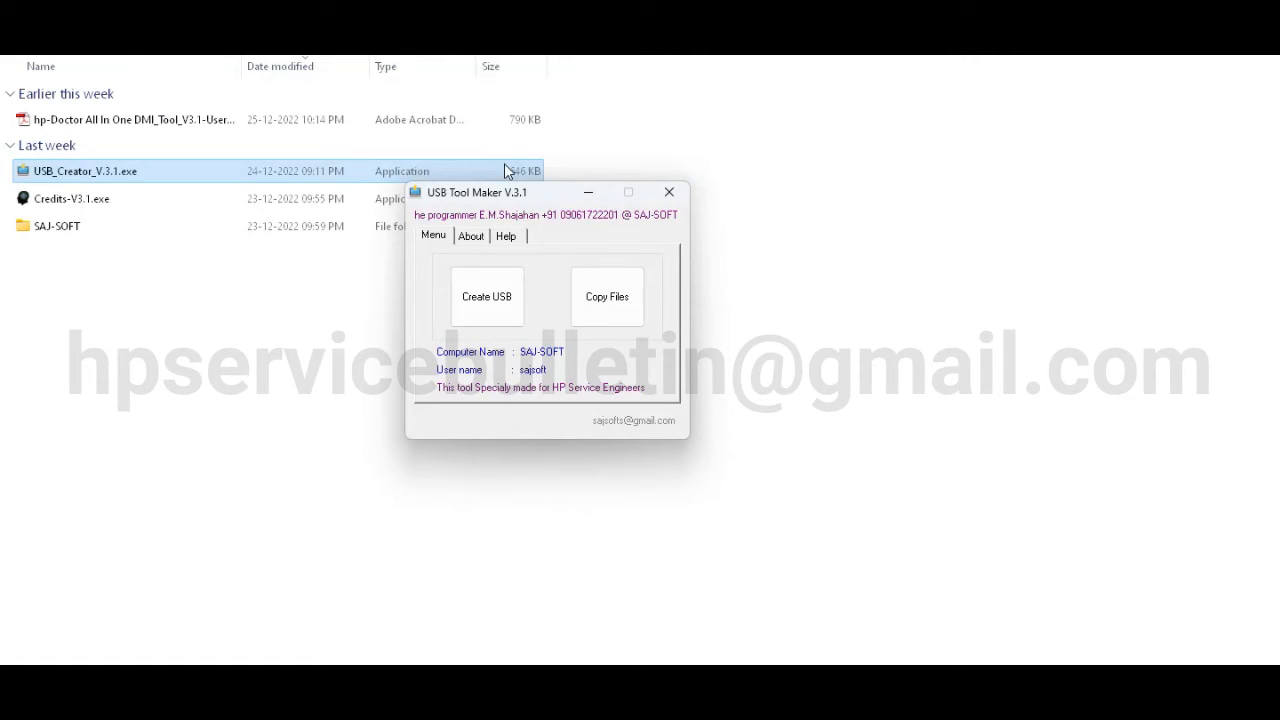
pyautogui.moveTo(478, 192); pyautogui.dragTo(522, 238)
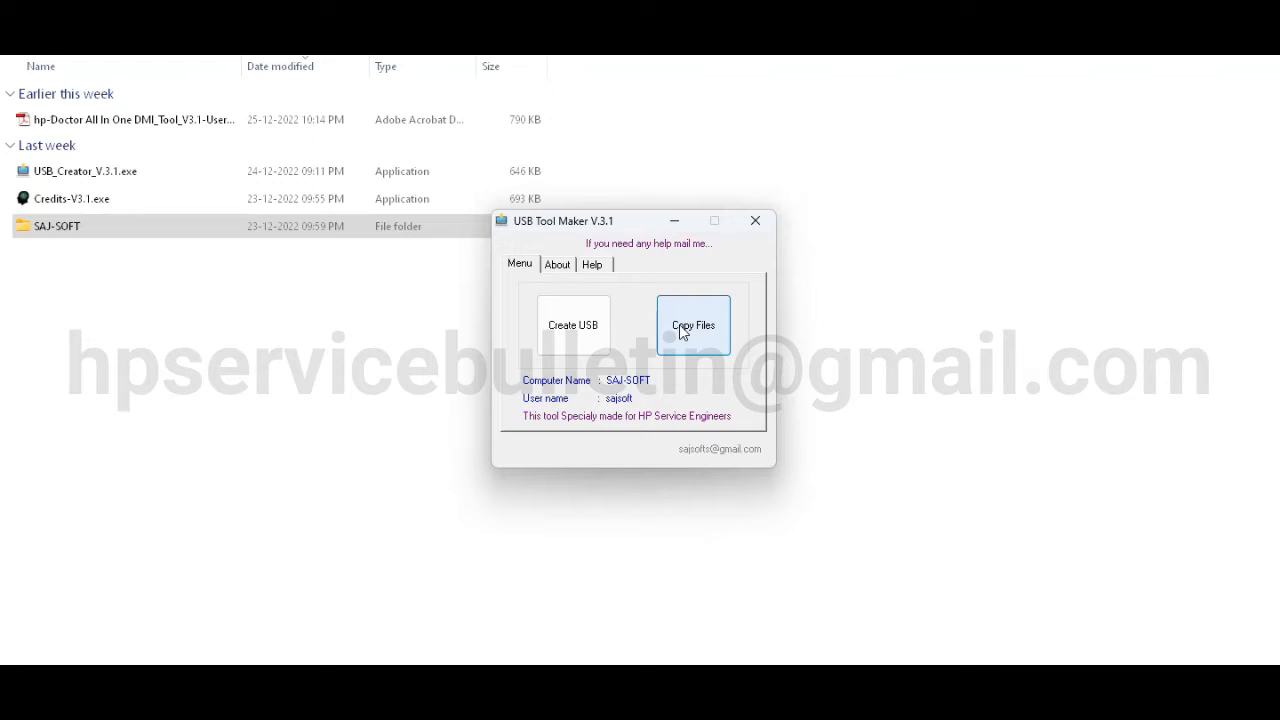
# Copy the SAJ-SOFT boot files to the USB drive and confirm the All Progress completed message.
pyautogui.click(692, 324)
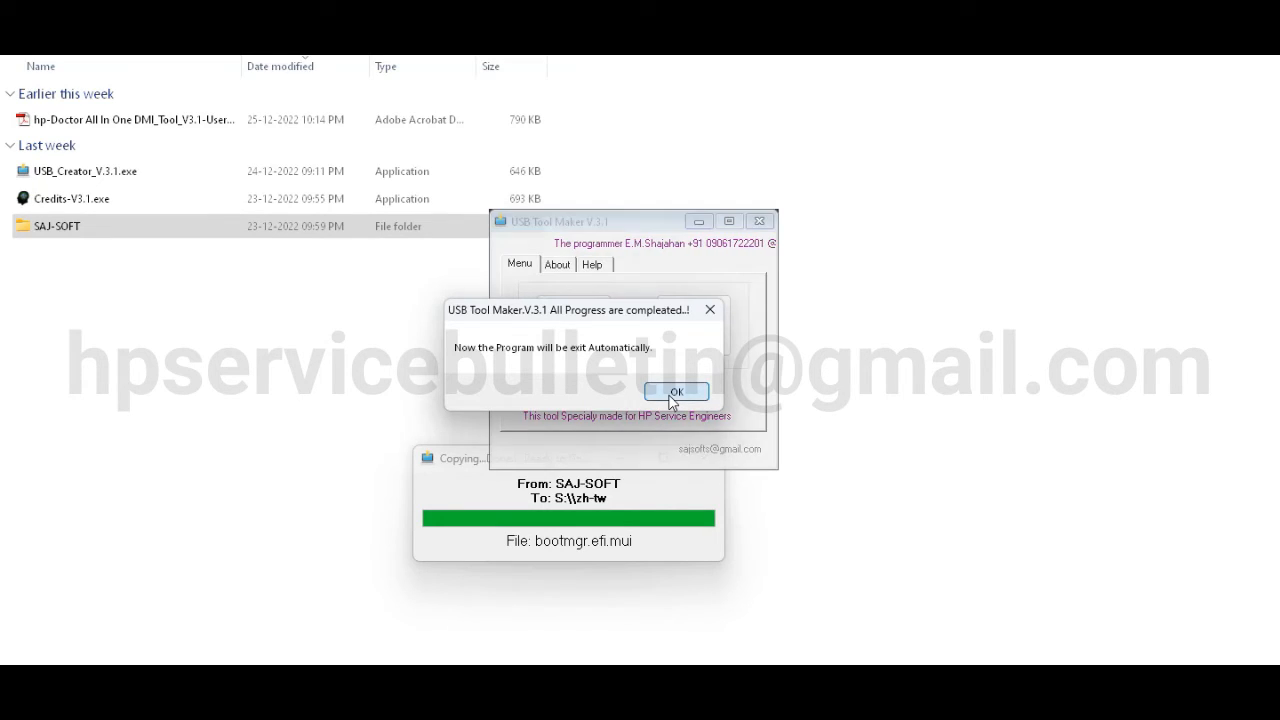
pyautogui.click(676, 390)
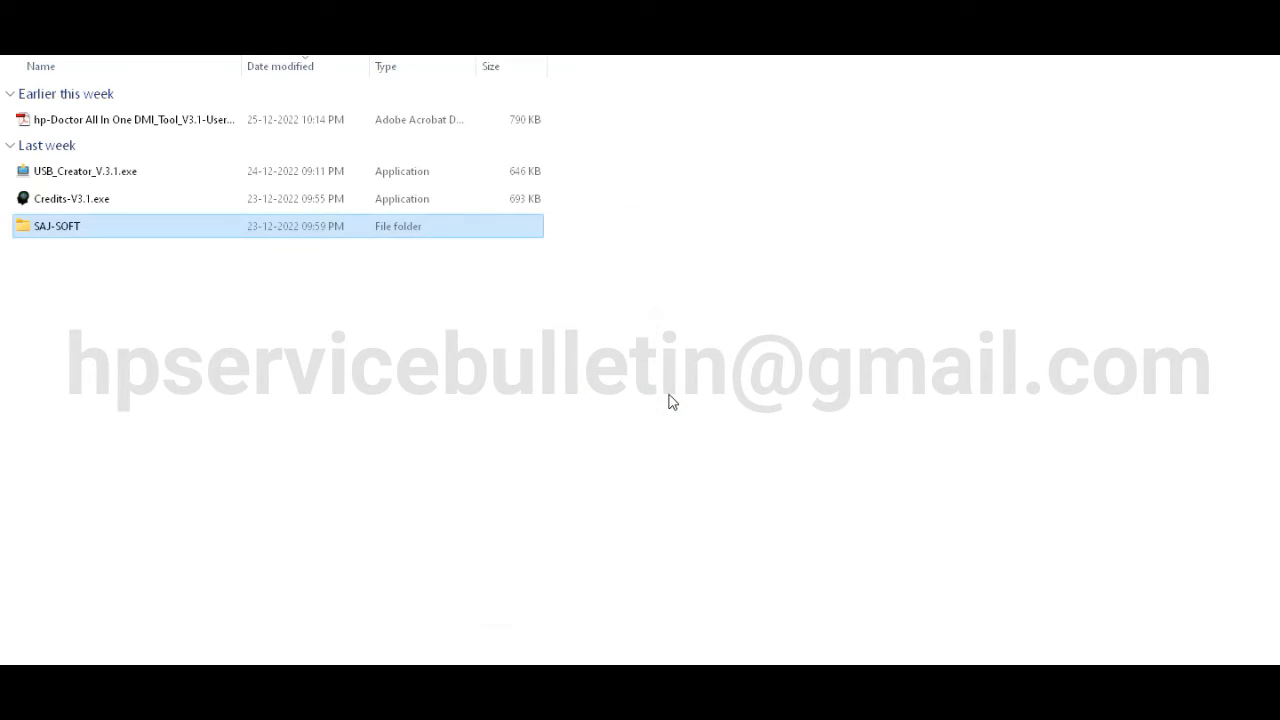
pyautogui.moveTo(632, 390)
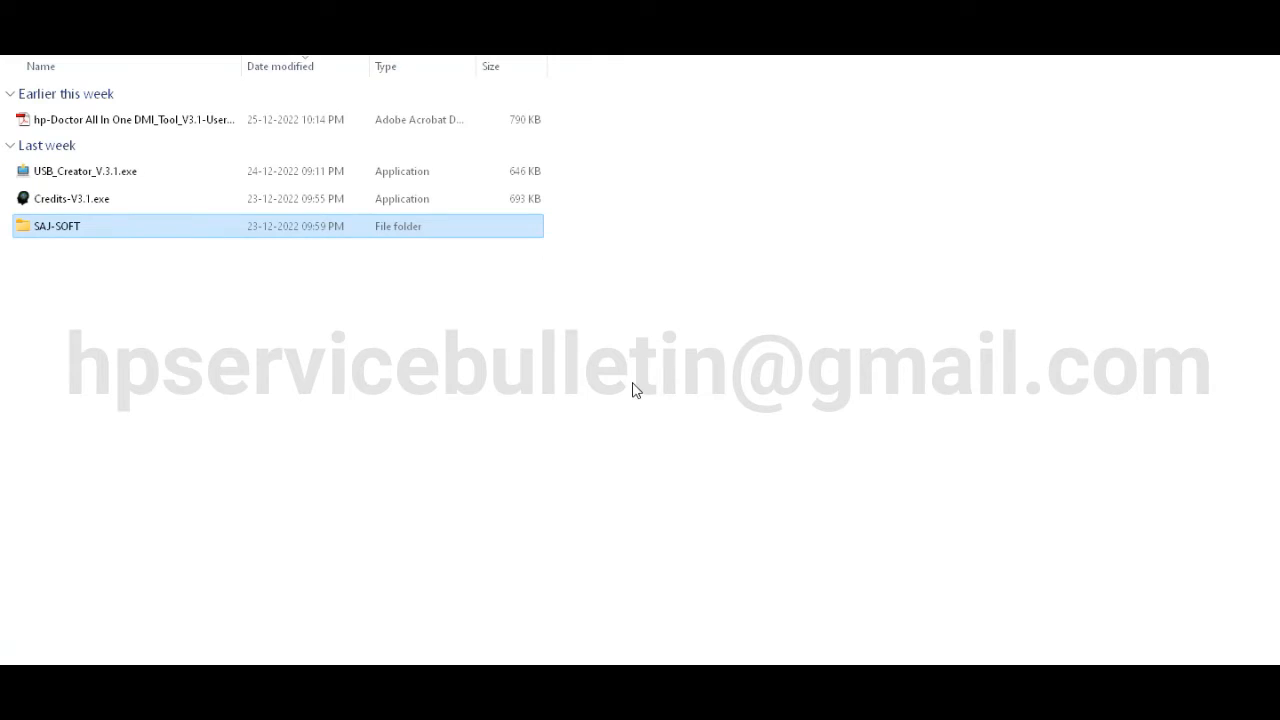
# Browse the copied boot folders and files on the HP_TOOLS drive.
pyautogui.doubleClick(56, 226)
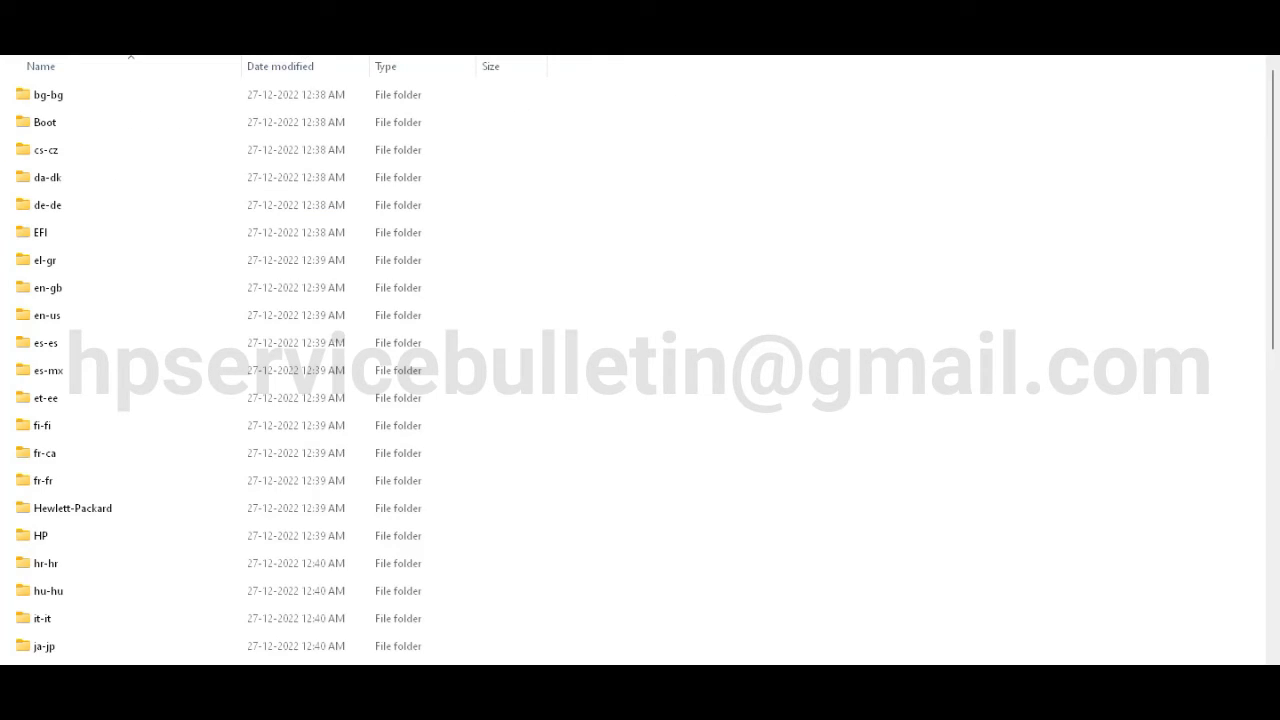
pyautogui.scroll(-3)
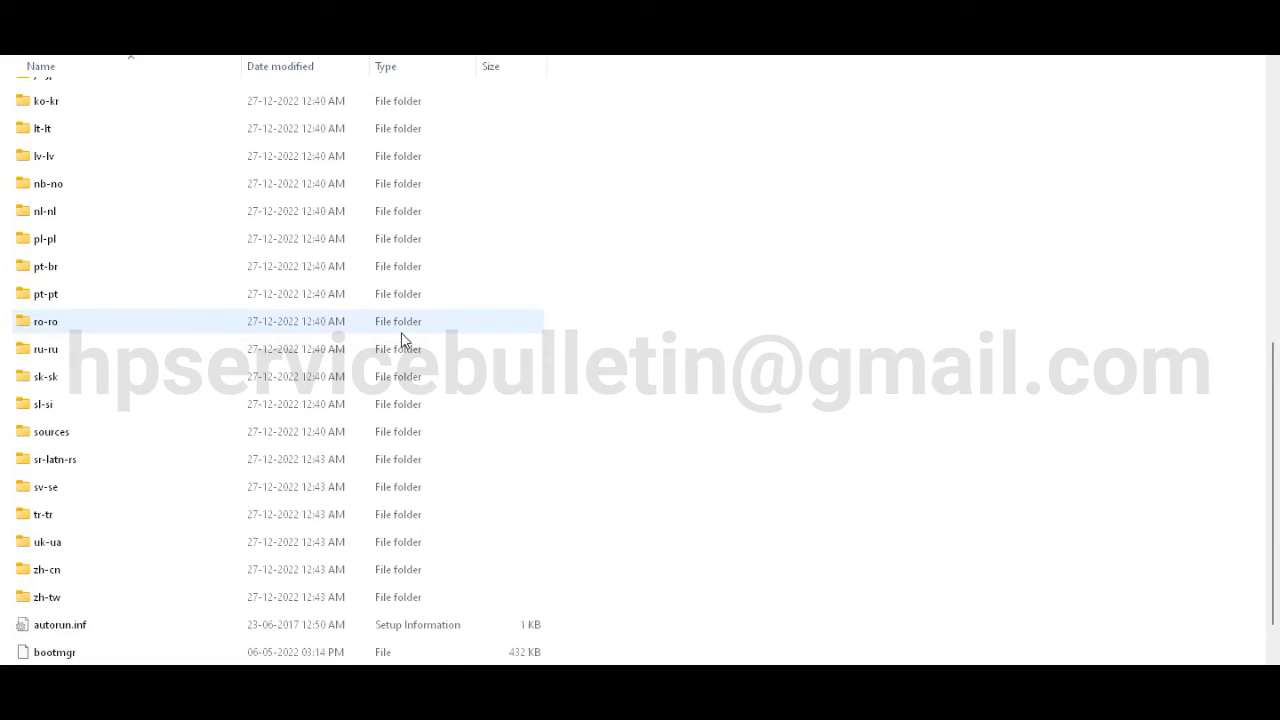
pyautogui.scroll(3)
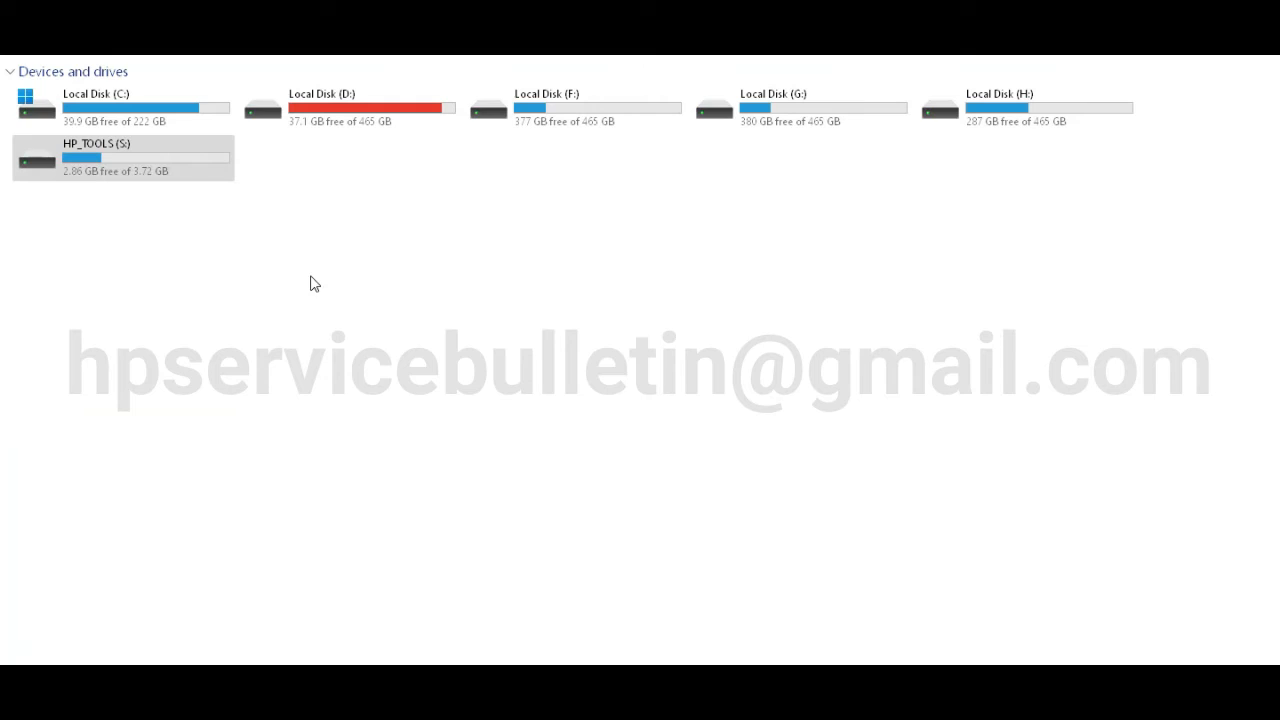
pyautogui.moveTo(256, 192)
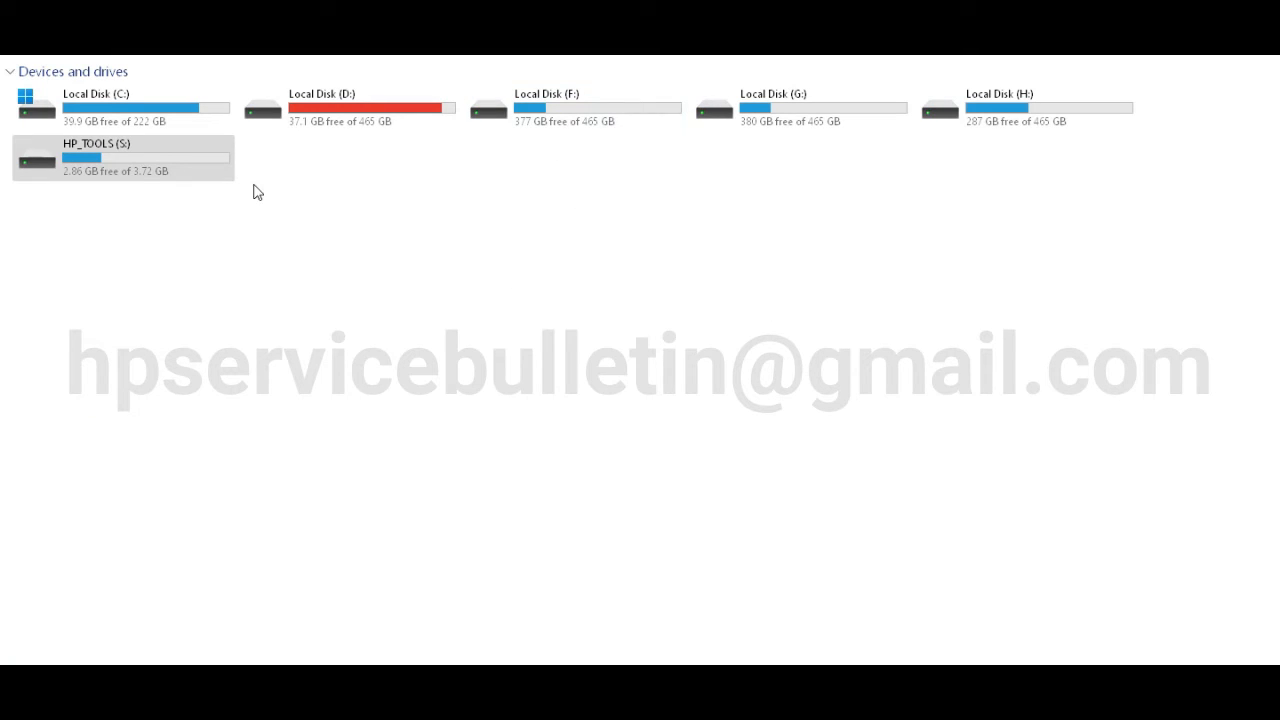
# Reselect the HP_TOOLS (S:) drive in This PC until it shows the HP logo icon.
pyautogui.click(120, 156)
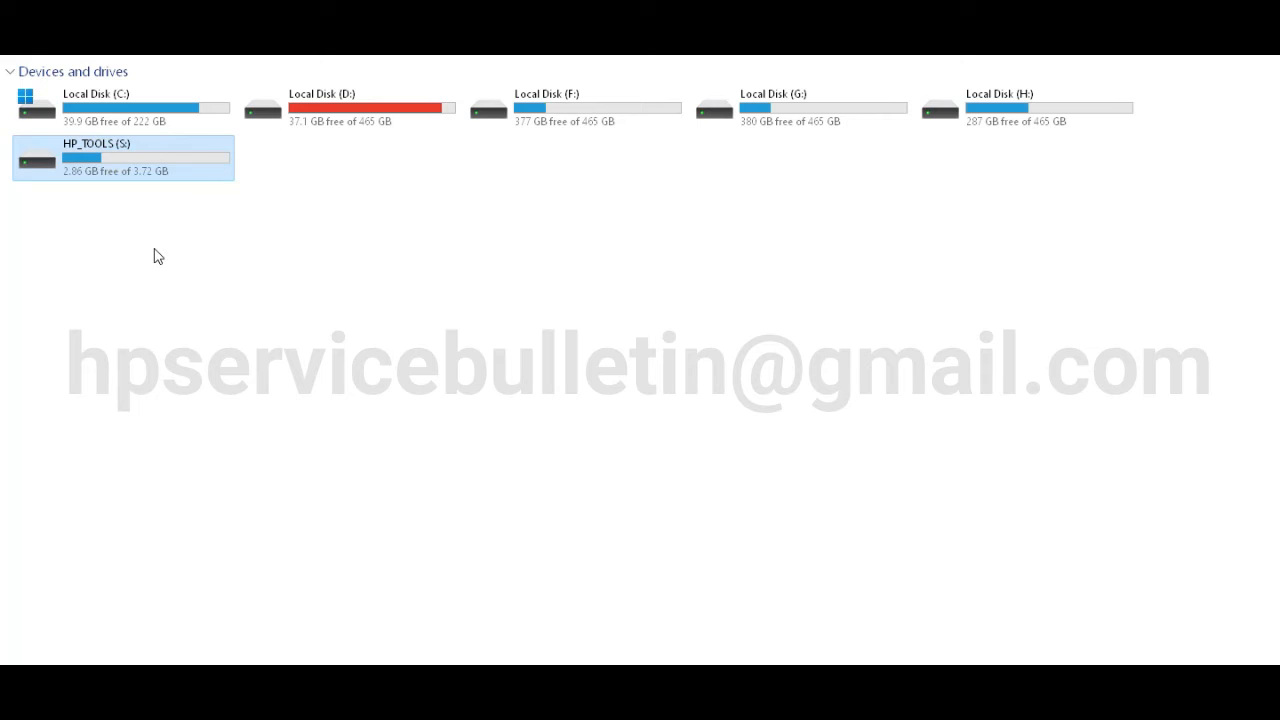
pyautogui.click(1024, 108)
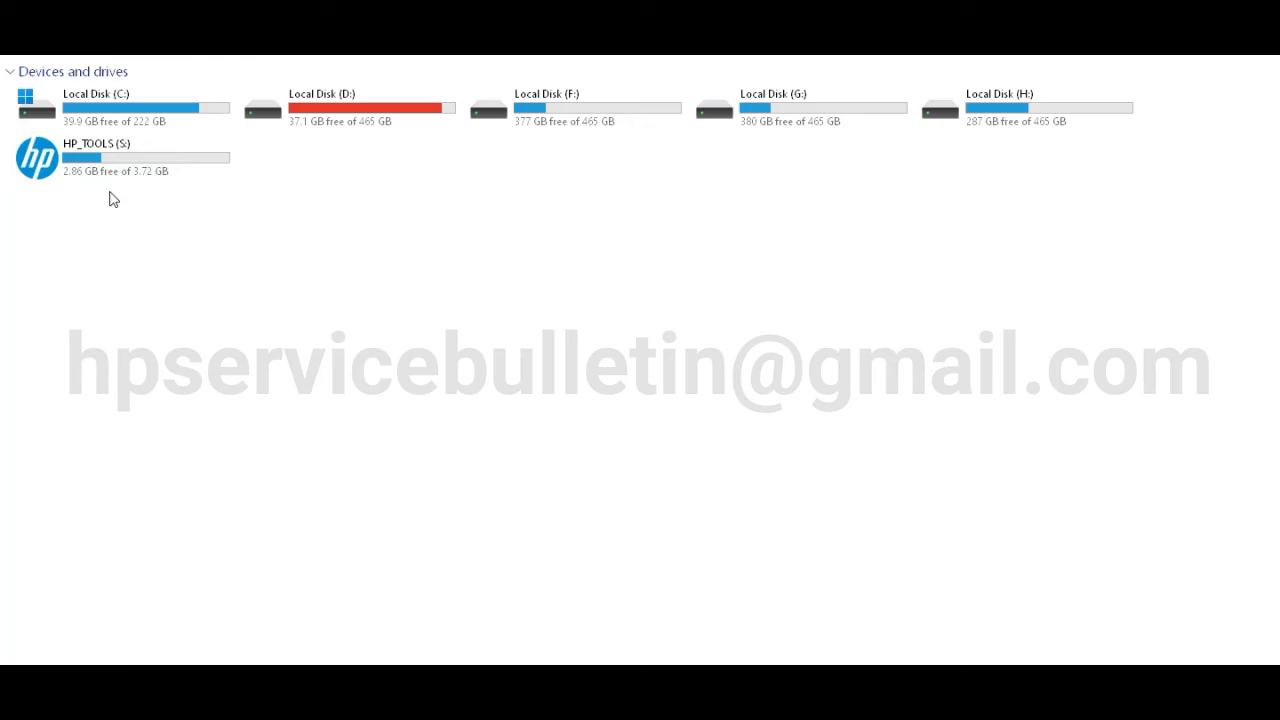
pyautogui.click(120, 156)
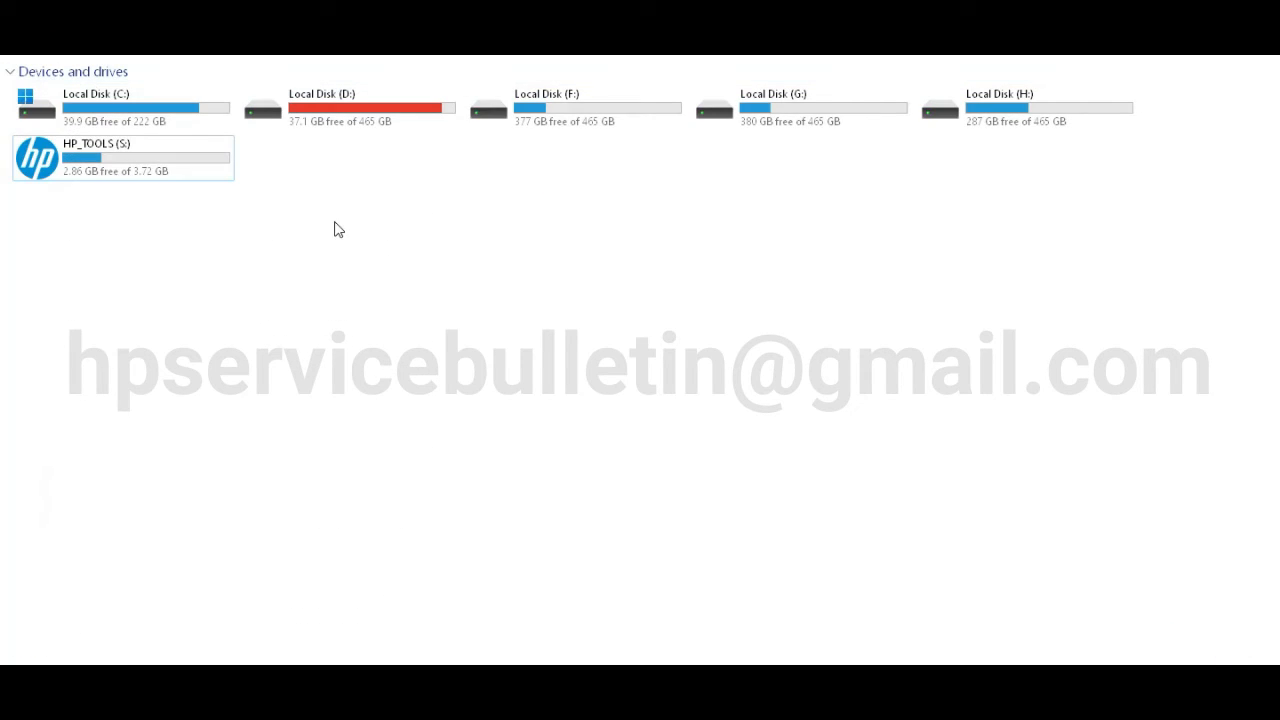
pyautogui.click(124, 156)
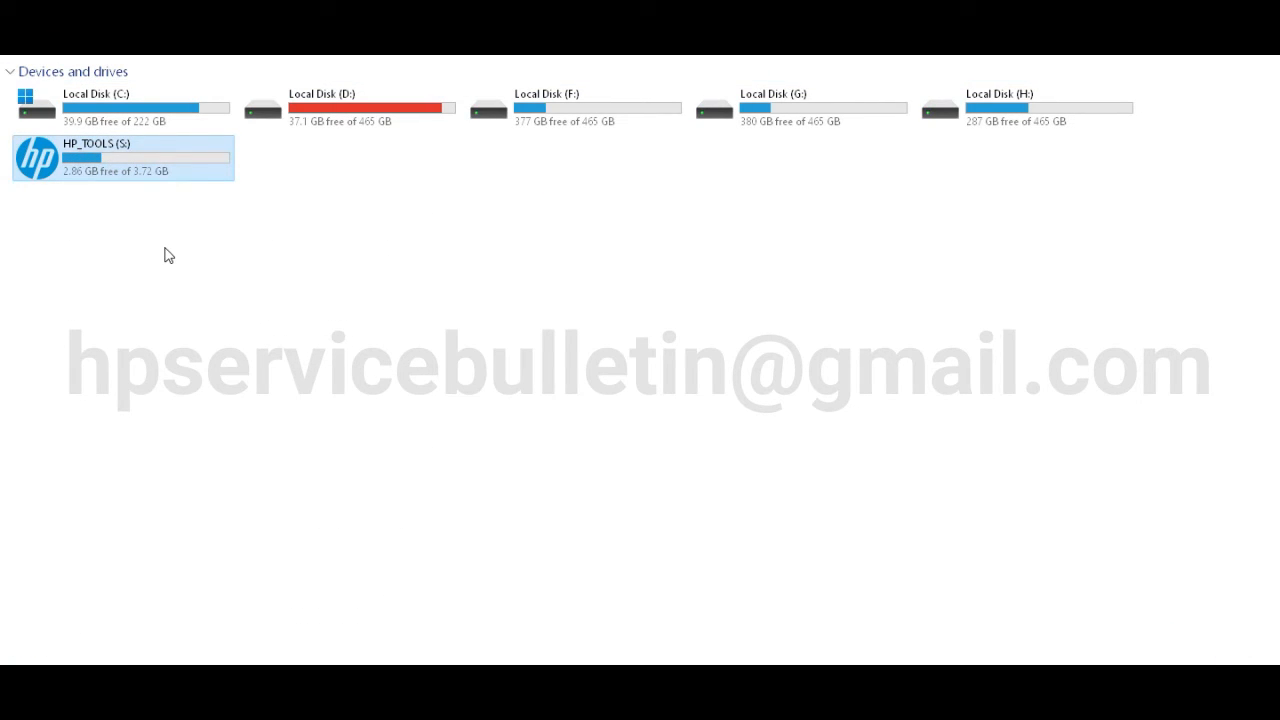
pyautogui.moveTo(4, 164)
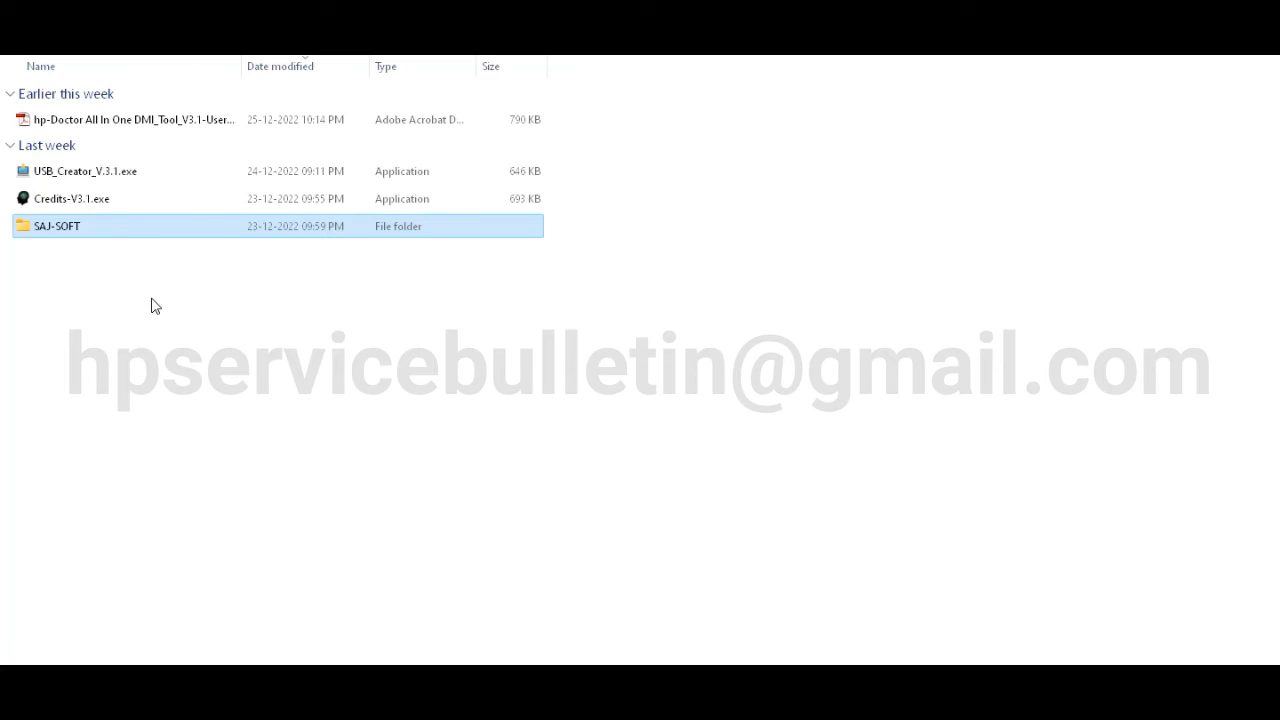
pyautogui.moveTo(132, 368)
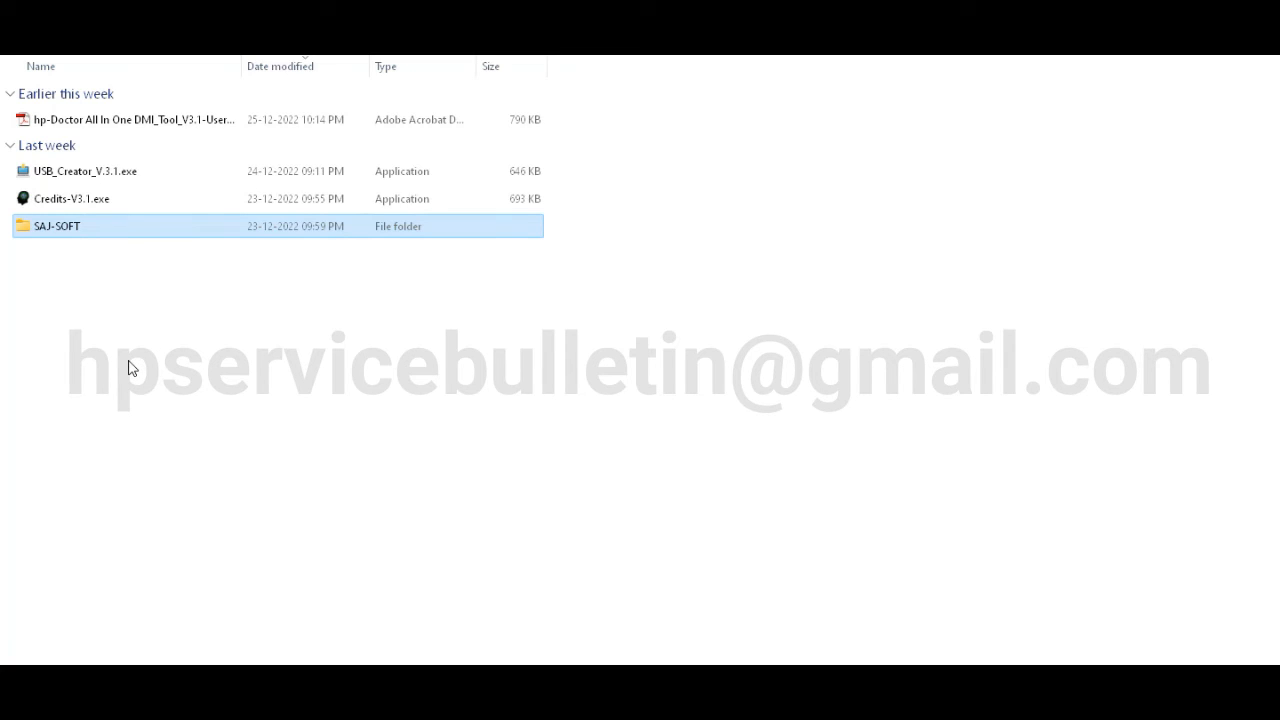
pyautogui.moveTo(148, 392)
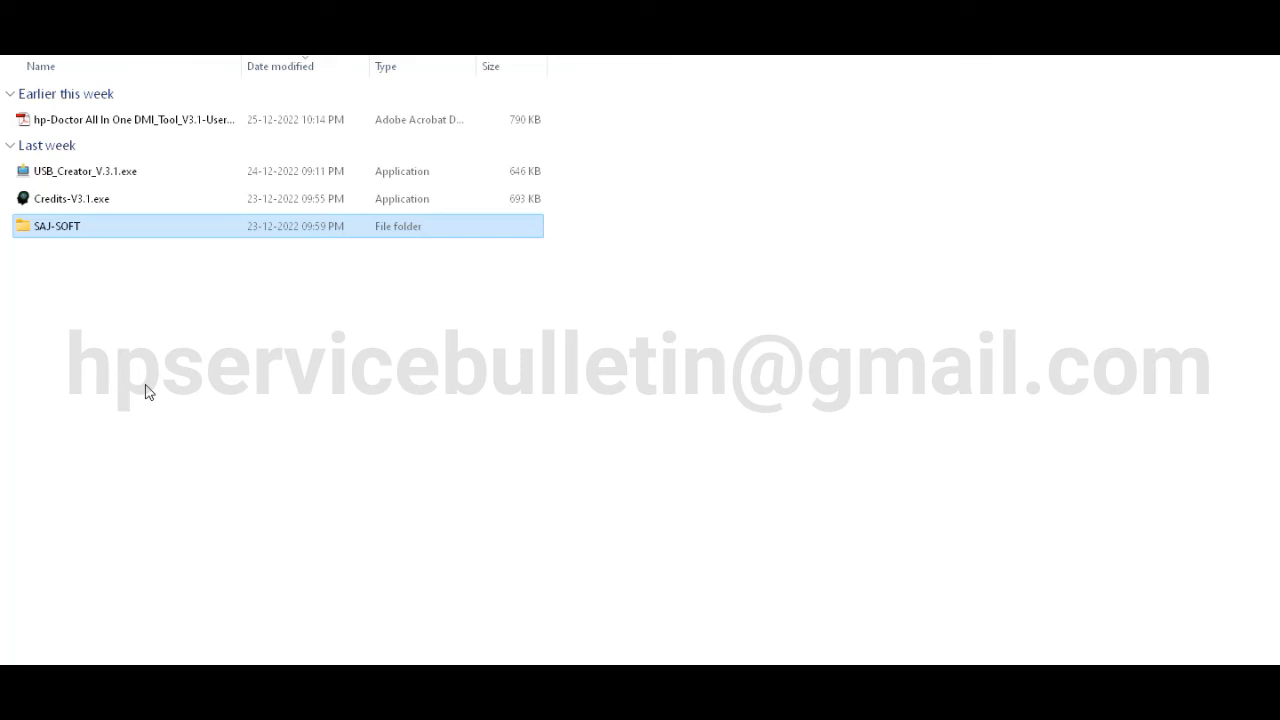
pyautogui.moveTo(108, 184)
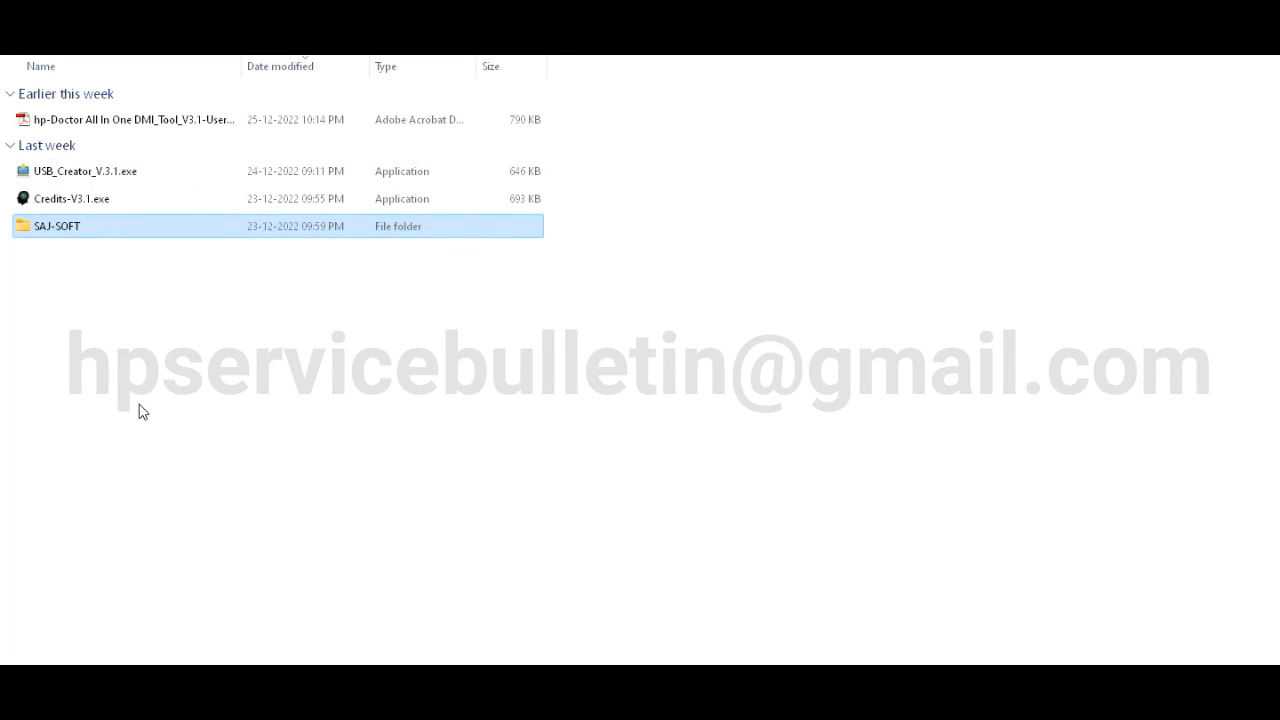
# Select USB_Creator_V.3.1.exe in the extracted hp-Doctor folder.
pyautogui.click(88, 172)
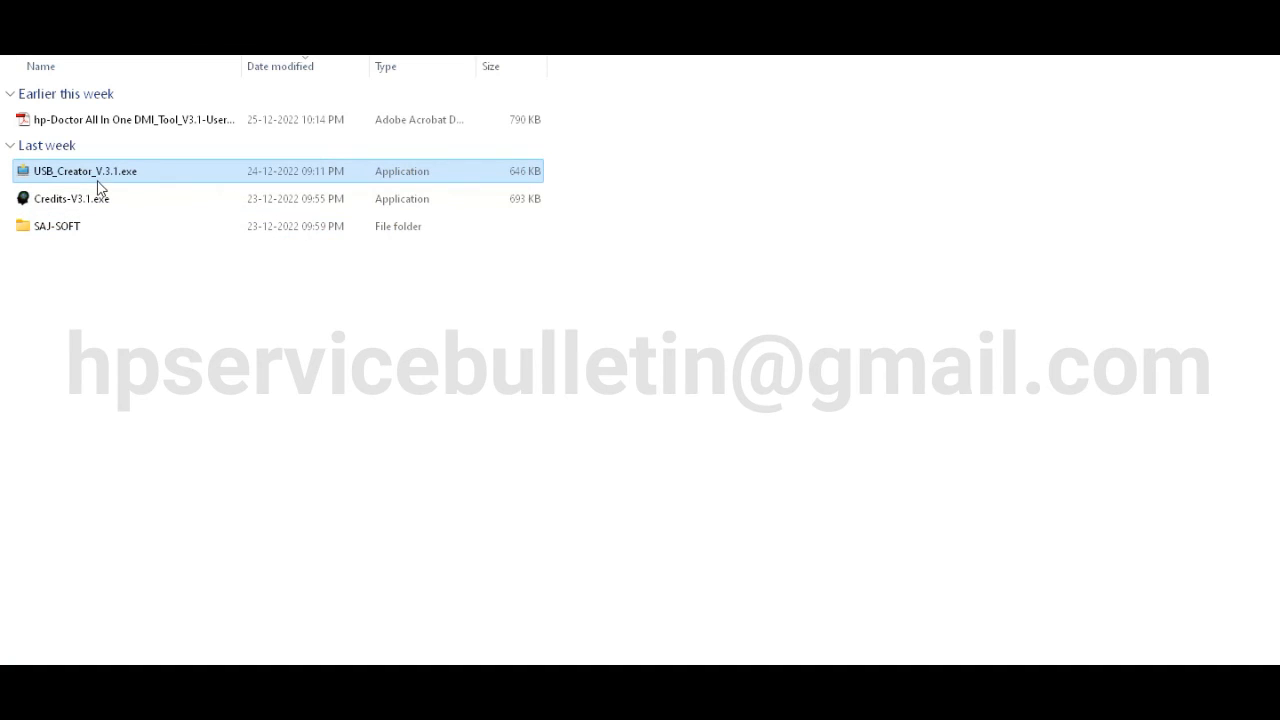
pyautogui.moveTo(128, 380)
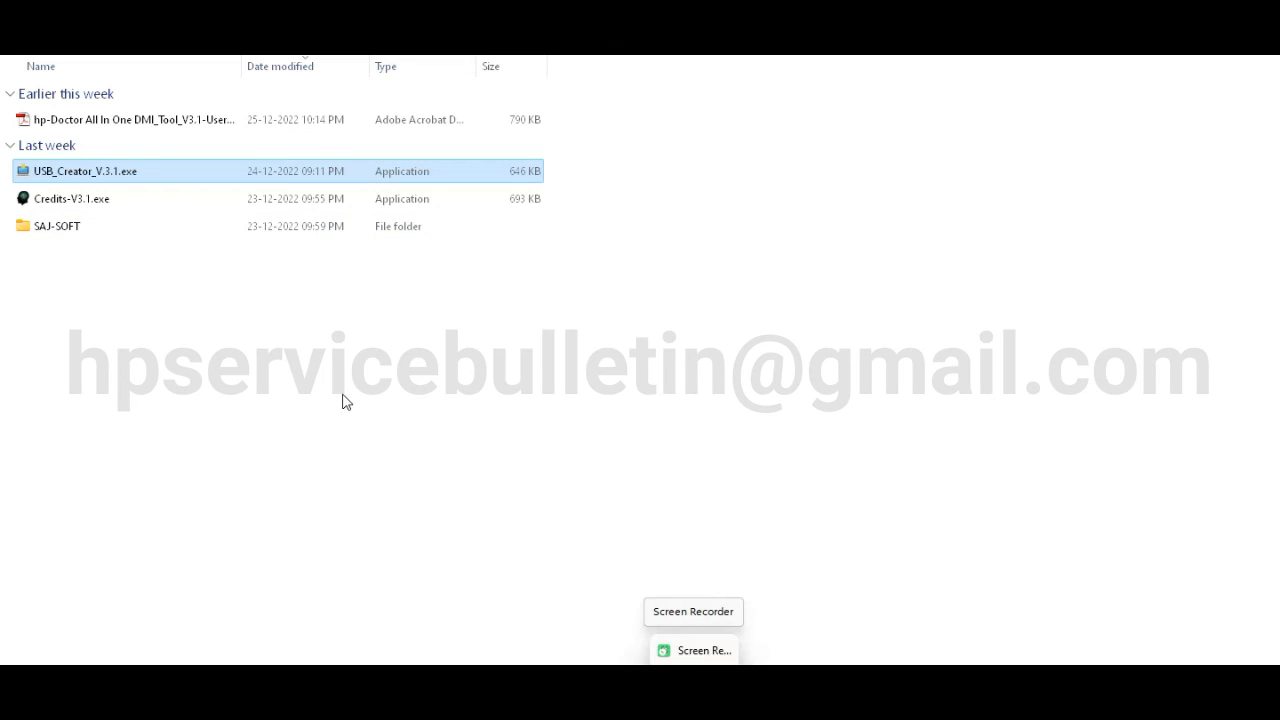
pyautogui.moveTo(490, 390)
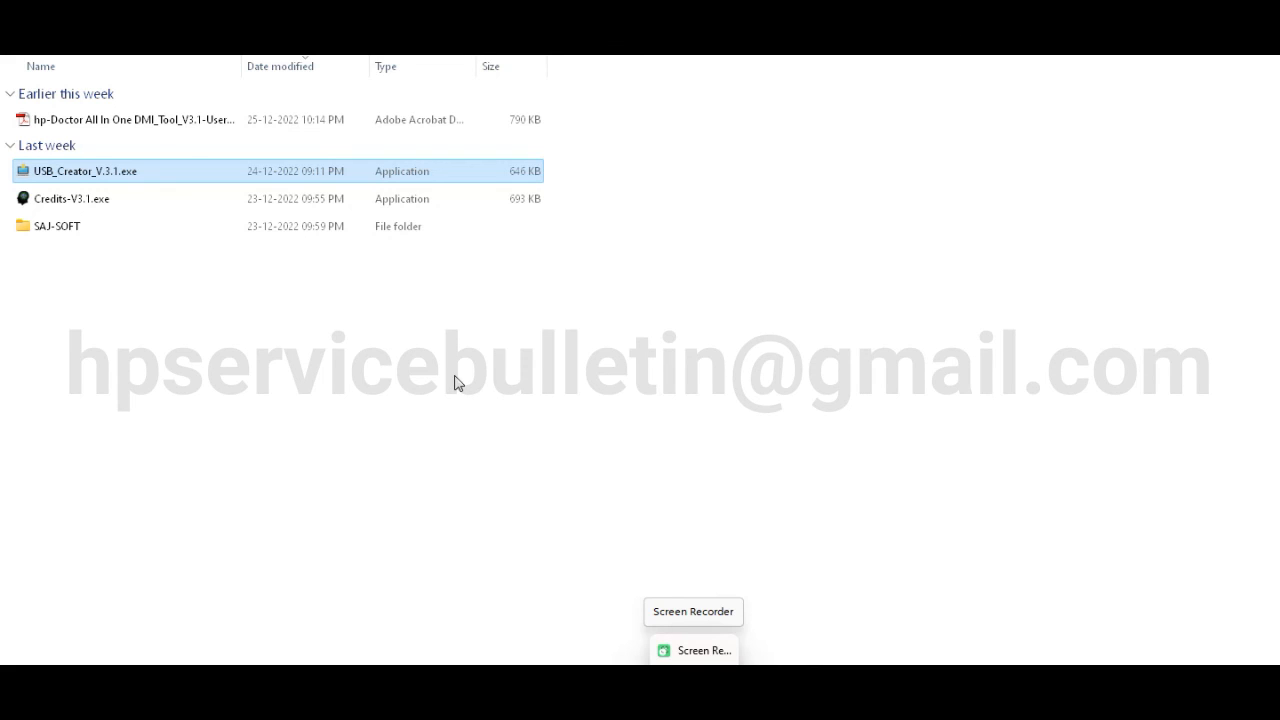
pyautogui.moveTo(392, 348)
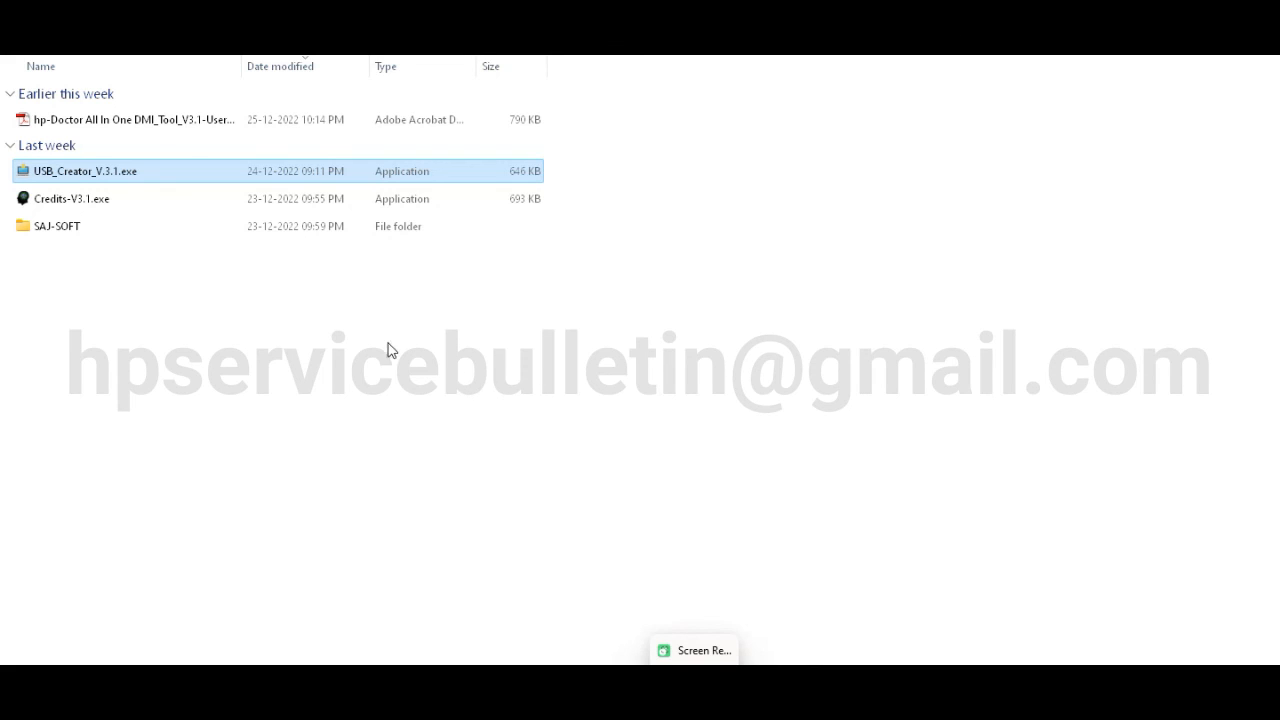